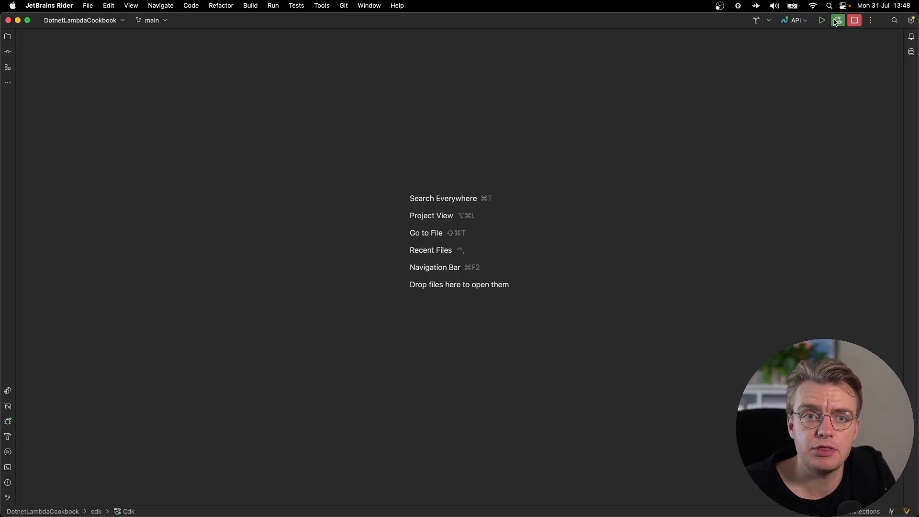
{"action": "mouse_move", "coordinate": [838, 20]}
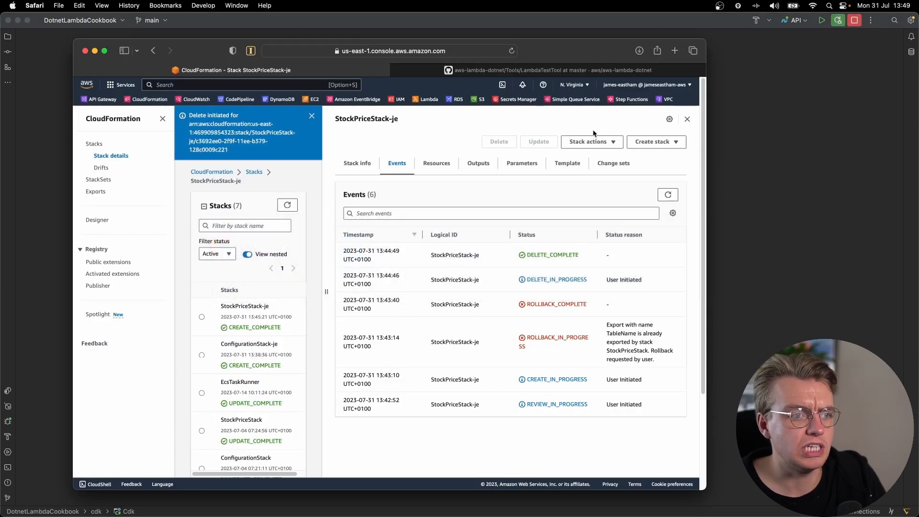
- Scroll the Mock Lambda Test Tool README on GitHub to 'Configure for JetBrains Rider'
{"action": "left_click", "coordinate": [559, 70]}
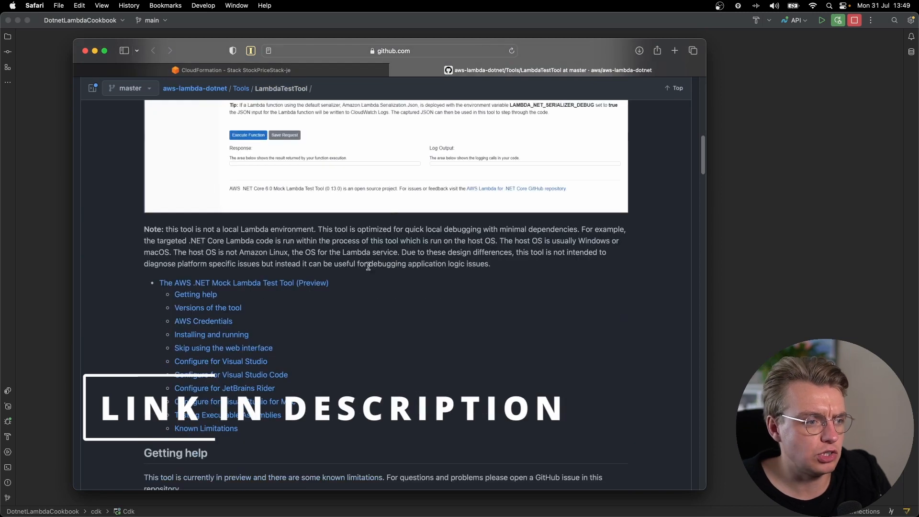
{"action": "scroll", "scroll_direction": "down", "scroll_amount": 3}
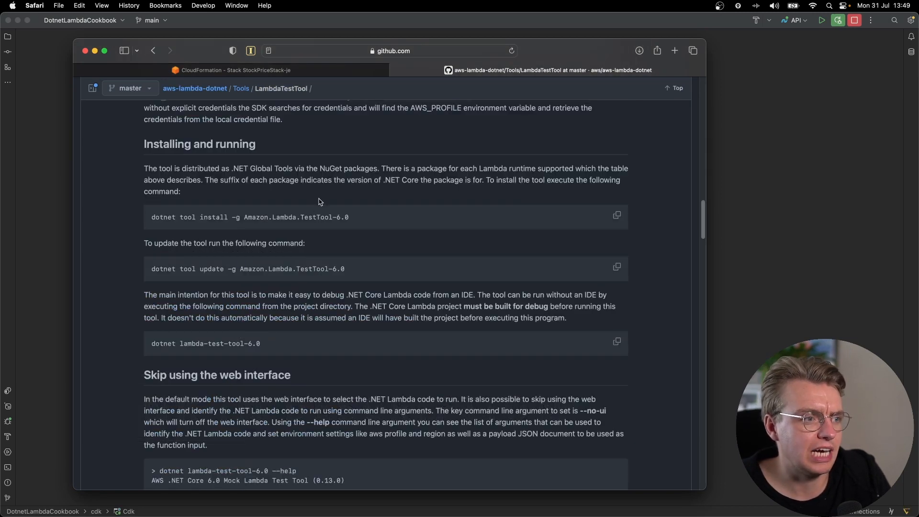
{"action": "left_click", "coordinate": [616, 215]}
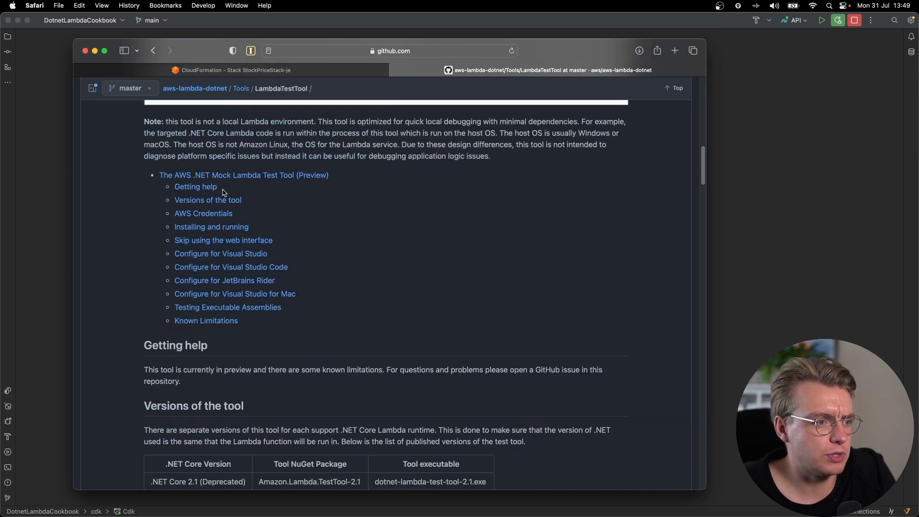
{"action": "mouse_move", "coordinate": [253, 282]}
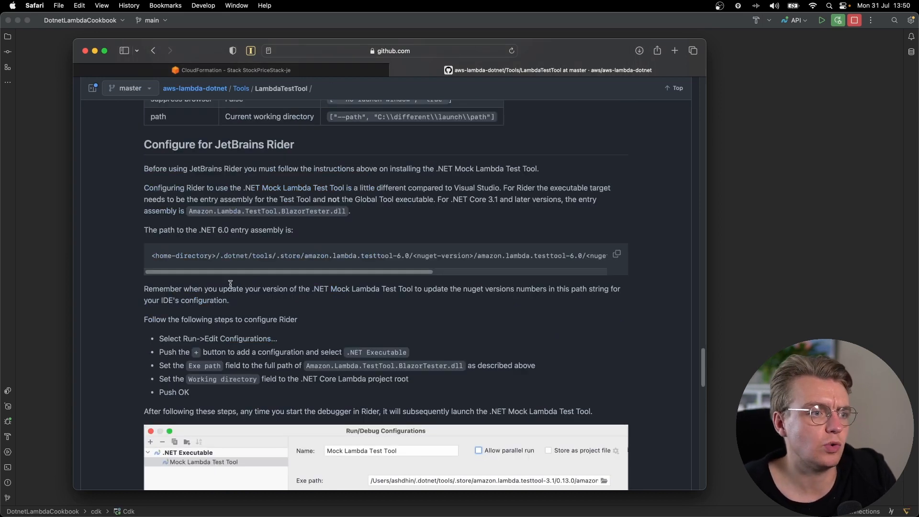
{"action": "mouse_move", "coordinate": [332, 188]}
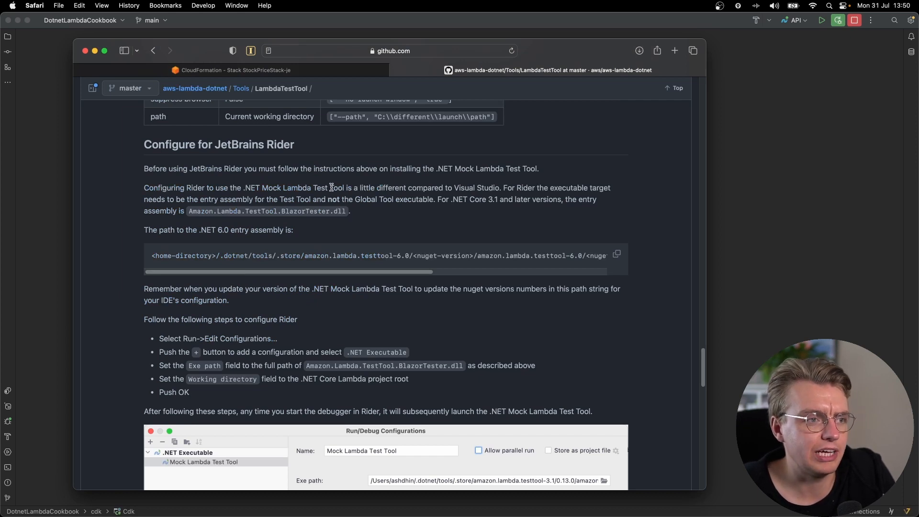
{"action": "scroll", "scroll_direction": "down", "scroll_amount": 3}
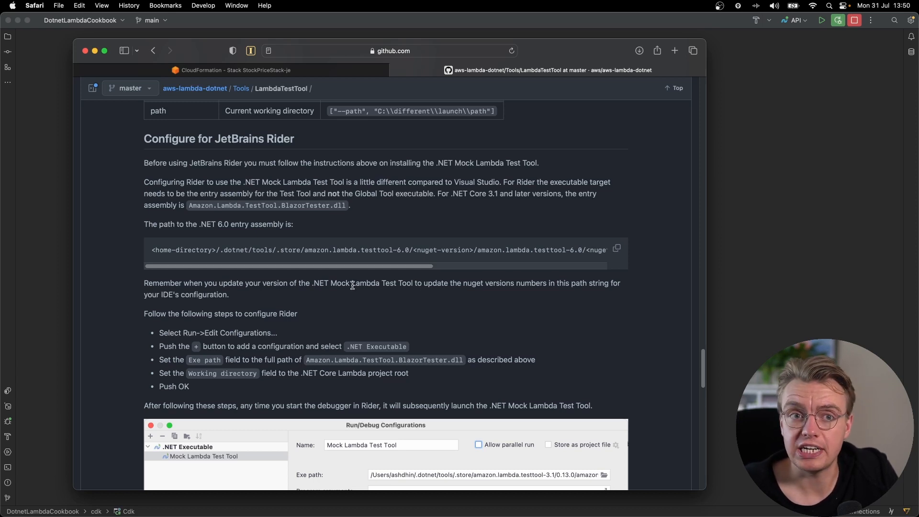
{"action": "mouse_move", "coordinate": [460, 385]}
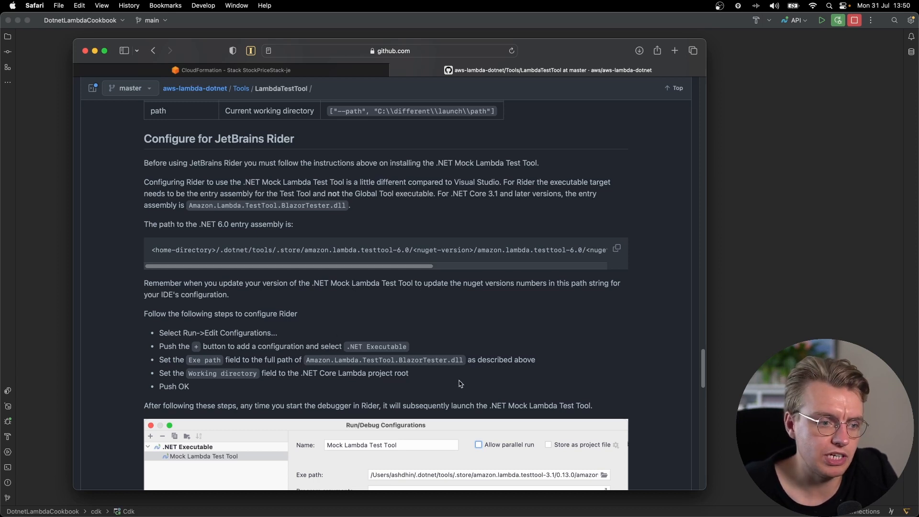
{"action": "mouse_move", "coordinate": [296, 333]}
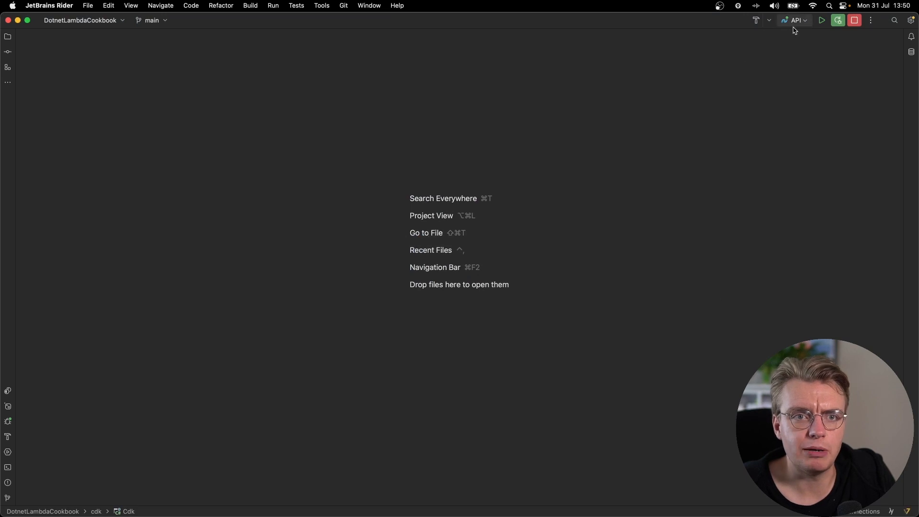
{"action": "left_click", "coordinate": [795, 20]}
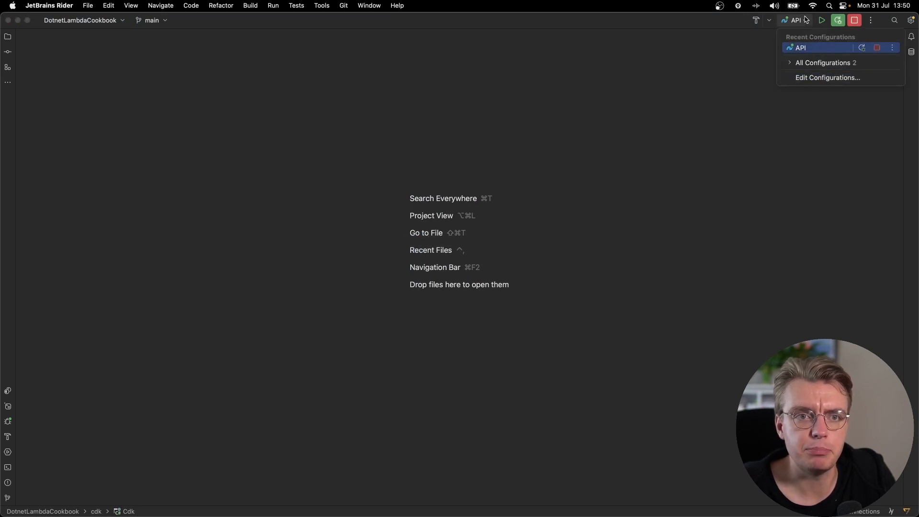
{"action": "mouse_move", "coordinate": [818, 78]}
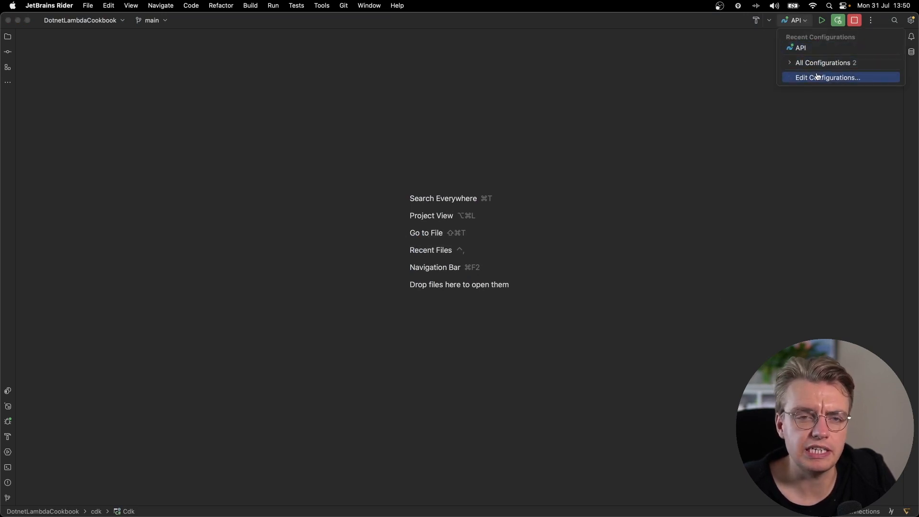
{"action": "left_click", "coordinate": [828, 77]}
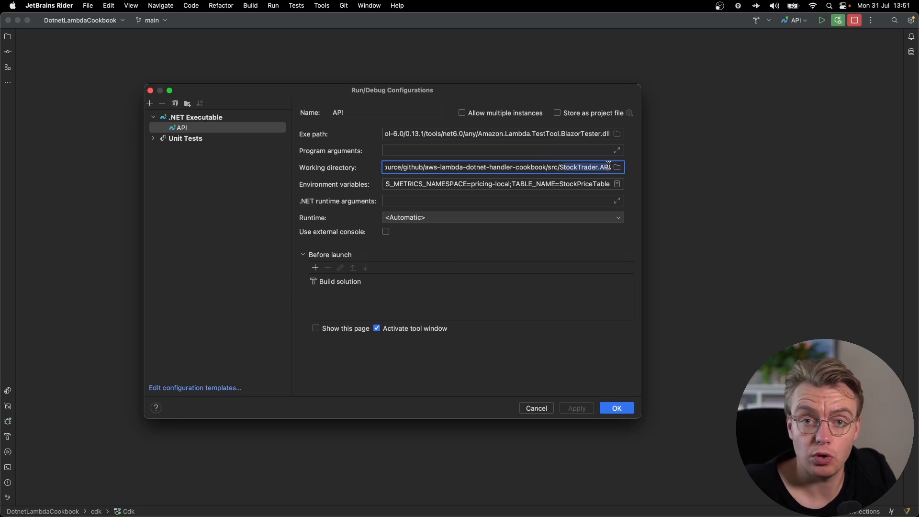
{"action": "left_click", "coordinate": [617, 184]}
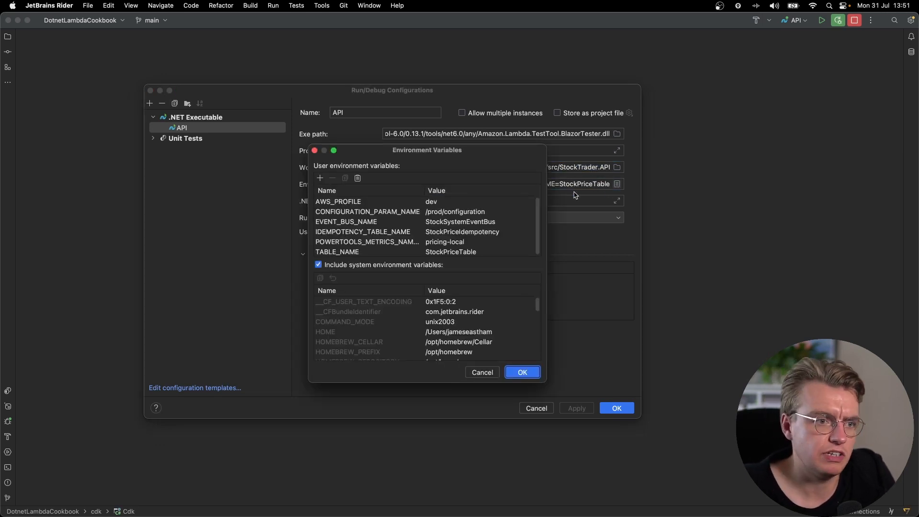
{"action": "left_click", "coordinate": [460, 221]}
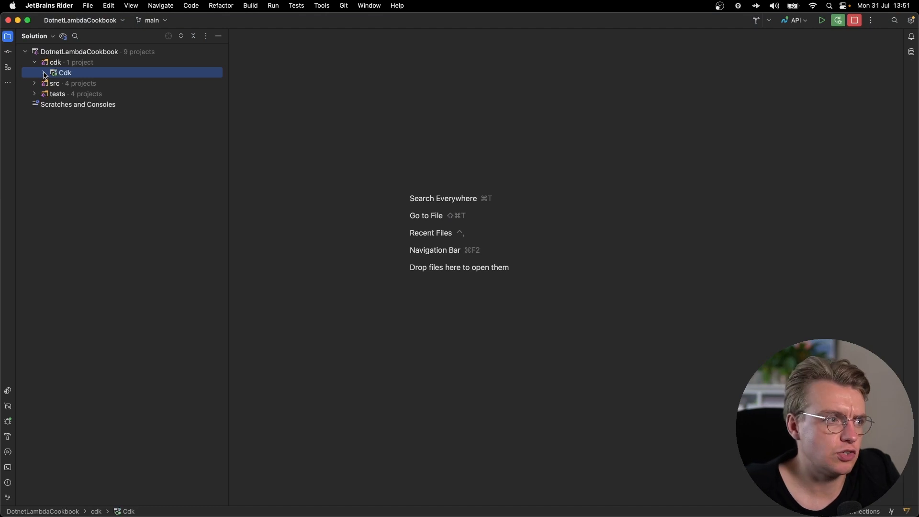
- Expand src down to StockTrader.API in the Solution tree, briefly toggling the Endpoints folder
{"action": "left_click", "coordinate": [34, 83]}
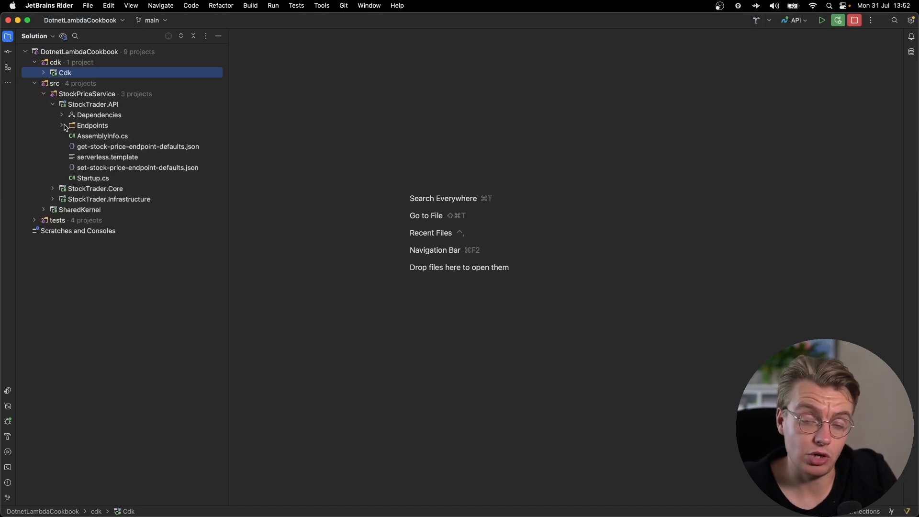
{"action": "left_click", "coordinate": [61, 125]}
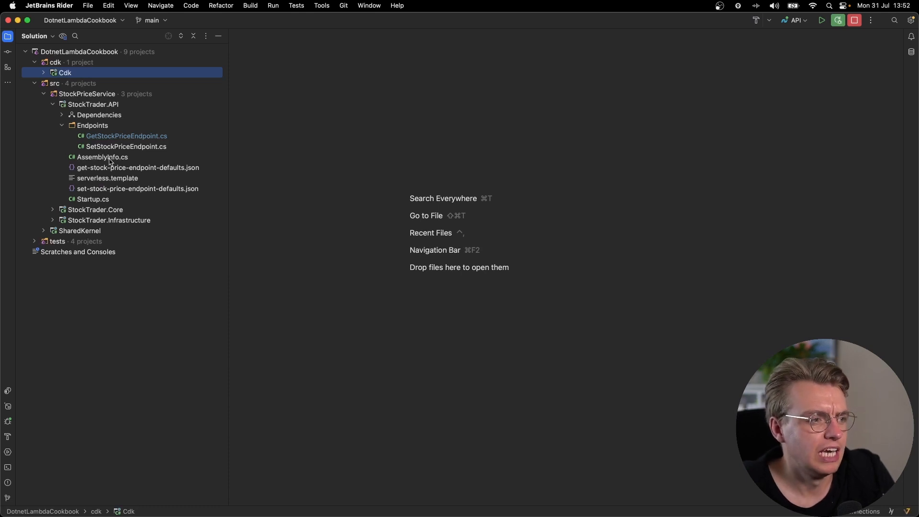
{"action": "left_click", "coordinate": [60, 125]}
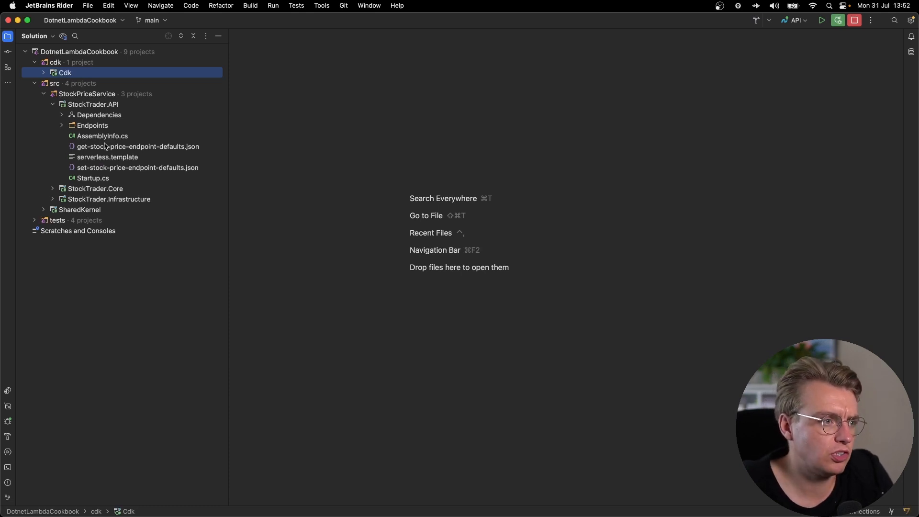
- Review the handler entries in get- and set-stock-price-endpoint-defaults.json, then close the editor
{"action": "double_click", "coordinate": [136, 167]}
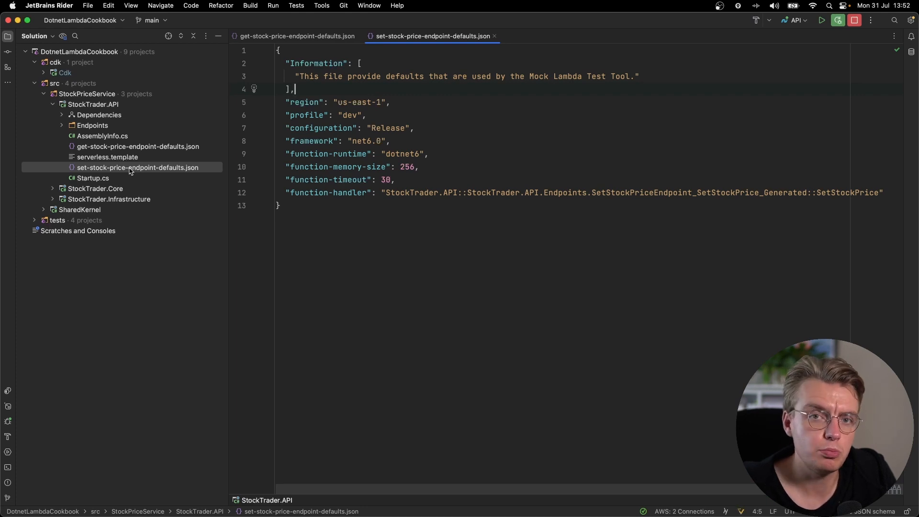
{"action": "mouse_move", "coordinate": [106, 124]}
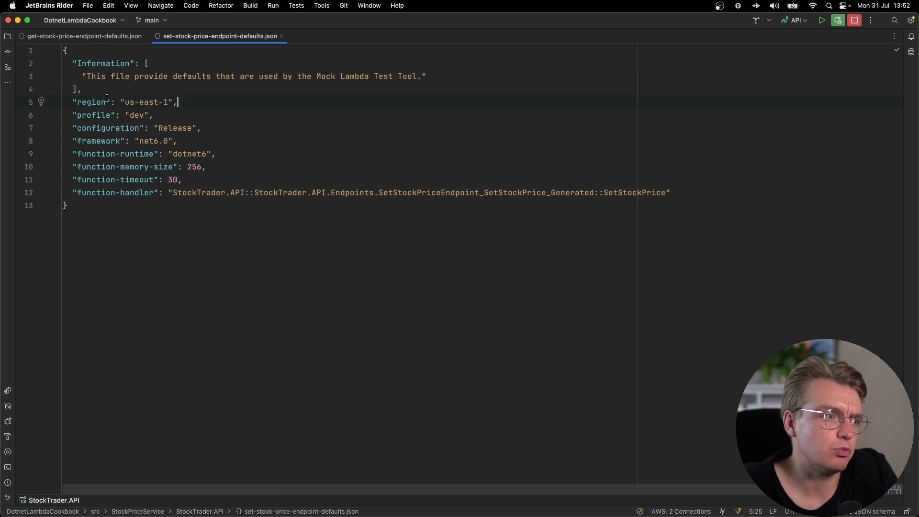
{"action": "double_click", "coordinate": [96, 115]}
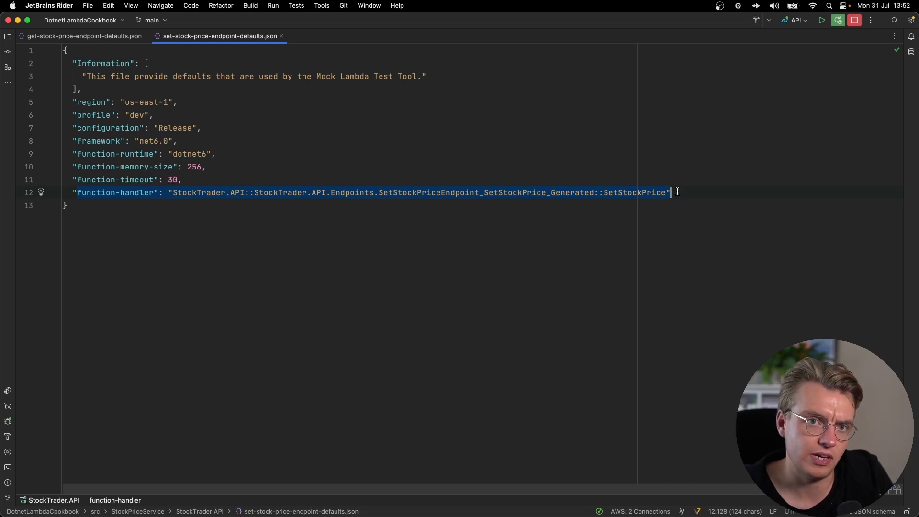
{"action": "mouse_move", "coordinate": [696, 147]}
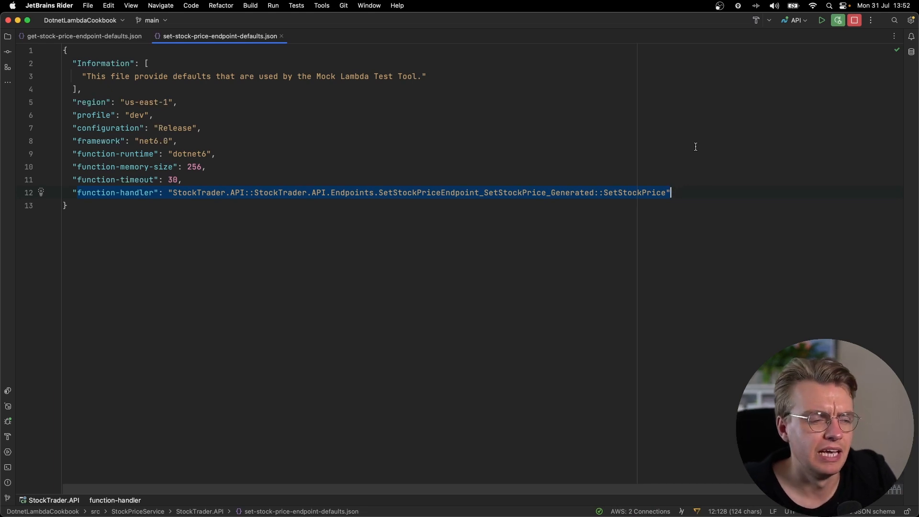
{"action": "left_click", "coordinate": [76, 36]}
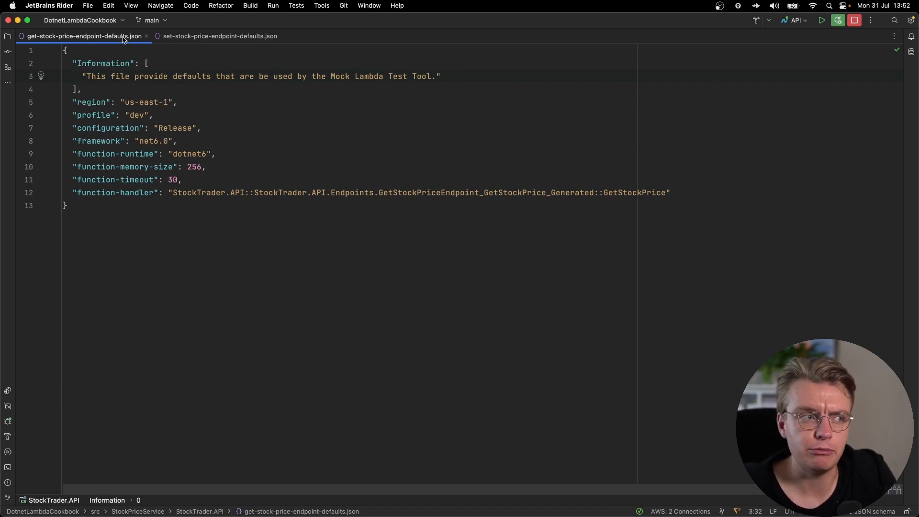
{"action": "left_click", "coordinate": [7, 36]}
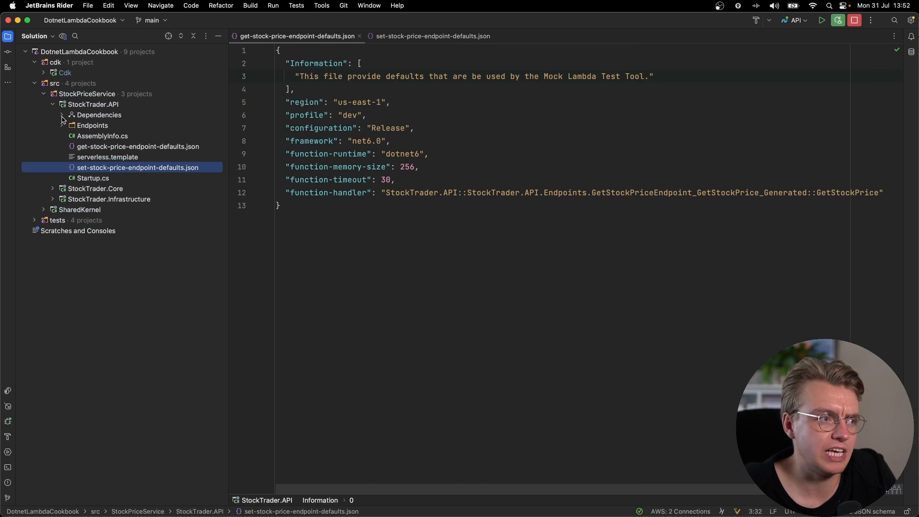
{"action": "left_click", "coordinate": [60, 125]}
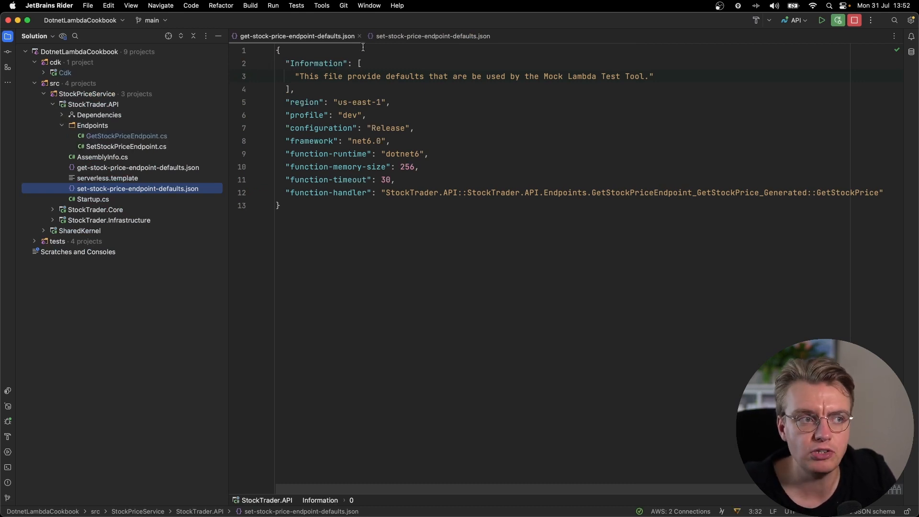
{"action": "left_click", "coordinate": [432, 36]}
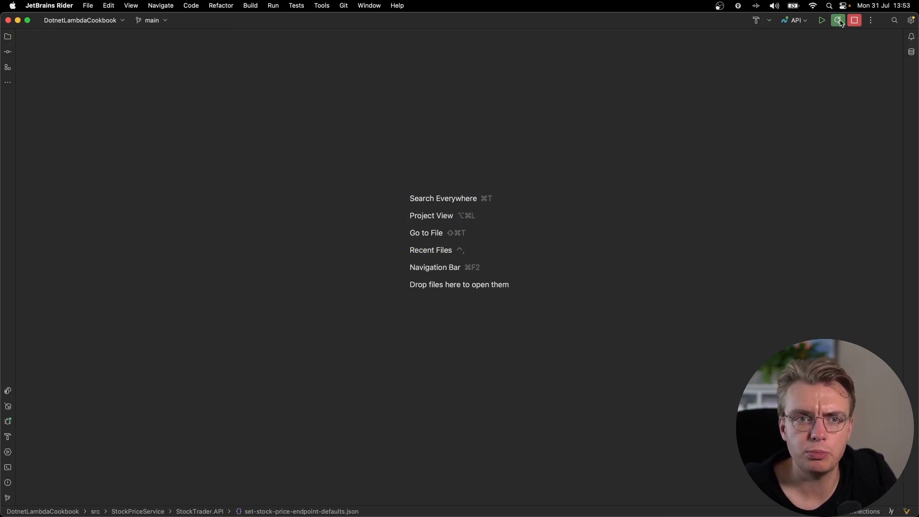
- Start debugging and select get-stock-price-endpoint-defaults.json as the Config File
{"action": "left_click", "coordinate": [838, 20]}
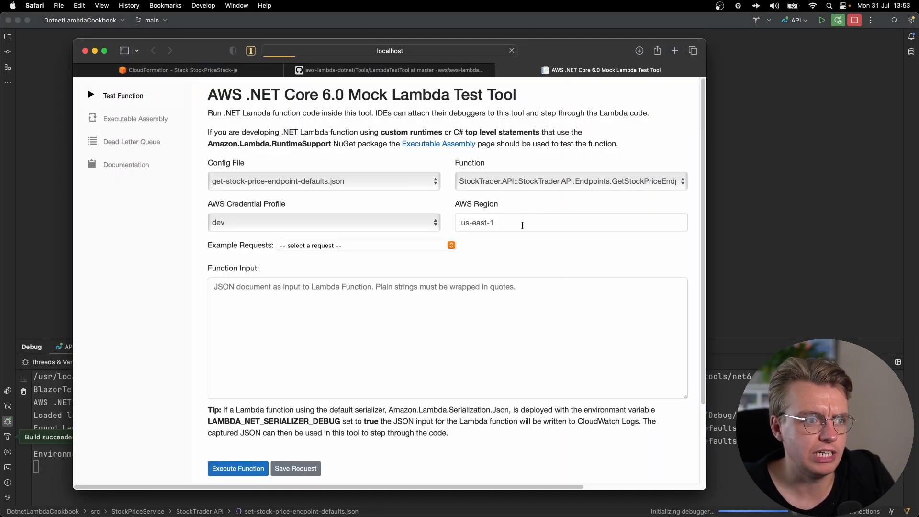
{"action": "left_click", "coordinate": [324, 181]}
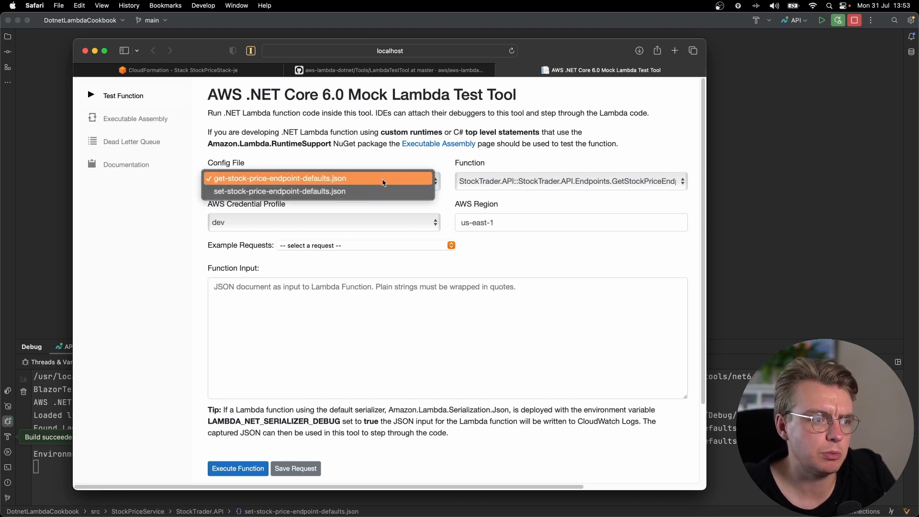
{"action": "mouse_move", "coordinate": [390, 191]}
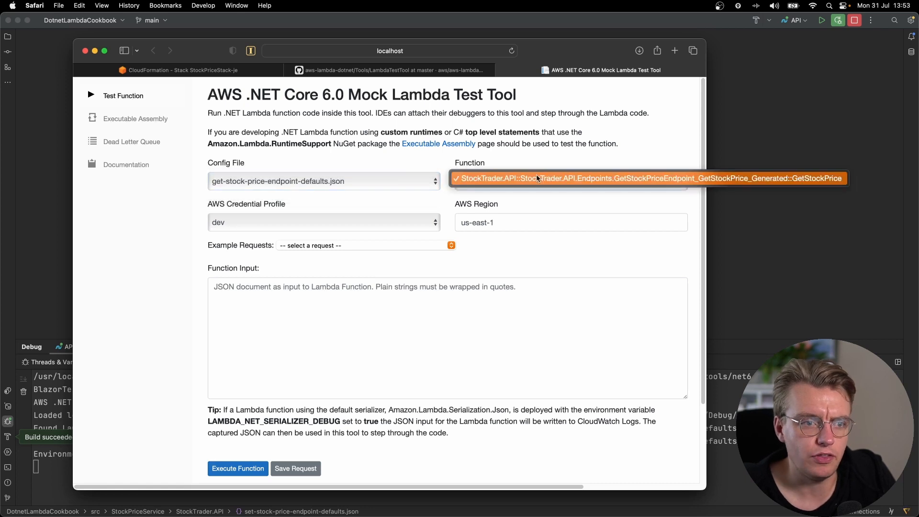
{"action": "left_click", "coordinate": [324, 181]}
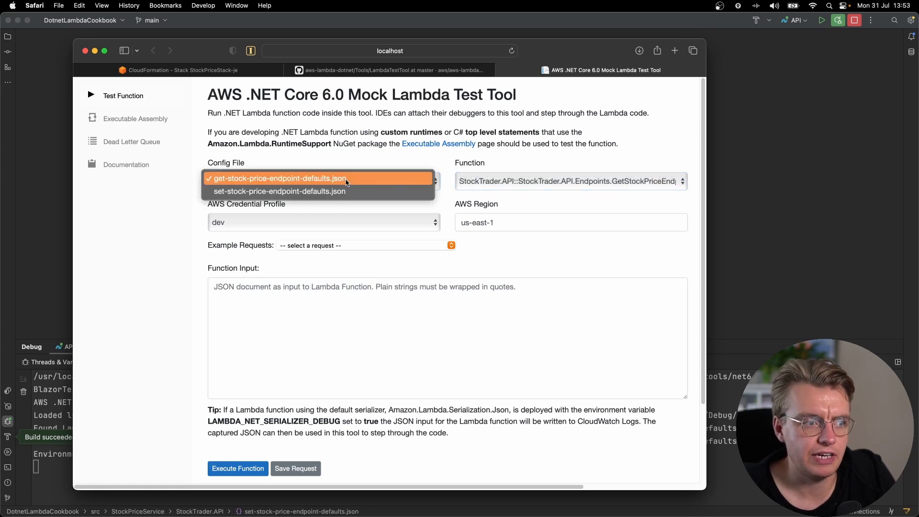
{"action": "left_click", "coordinate": [279, 192]}
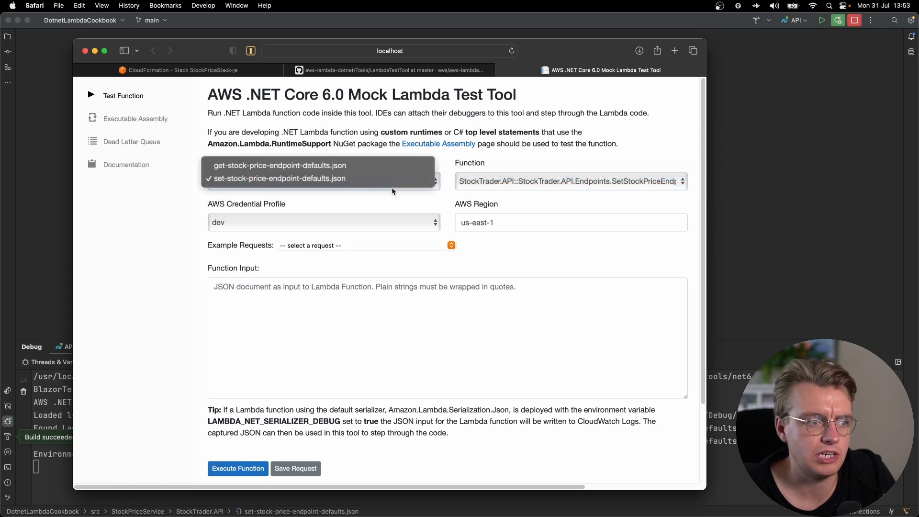
{"action": "left_click", "coordinate": [280, 165]}
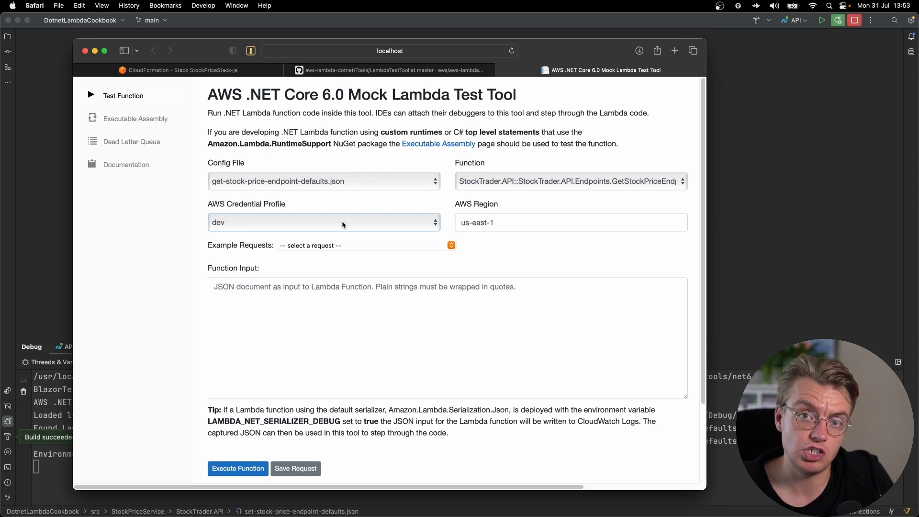
- Check the AWS region and bring up the API Gateway AWS Proxy example requests
{"action": "left_click", "coordinate": [518, 222]}
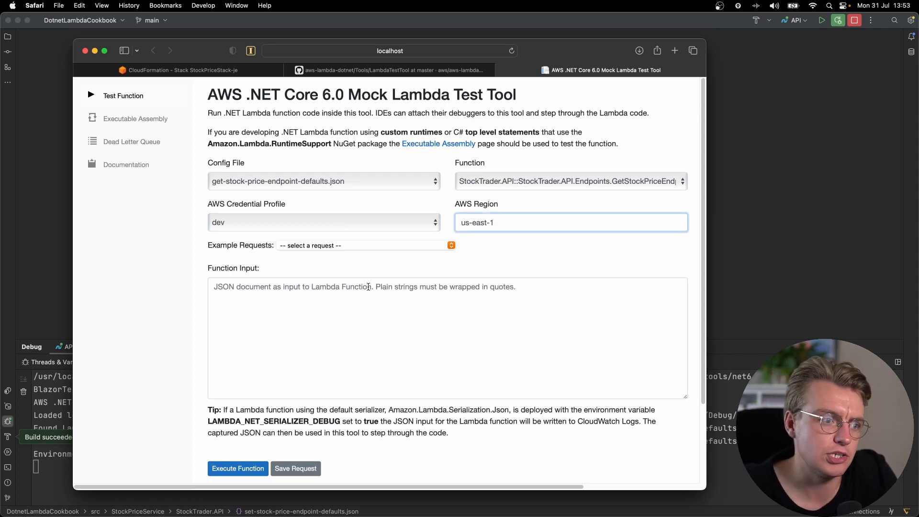
{"action": "left_click", "coordinate": [366, 245]}
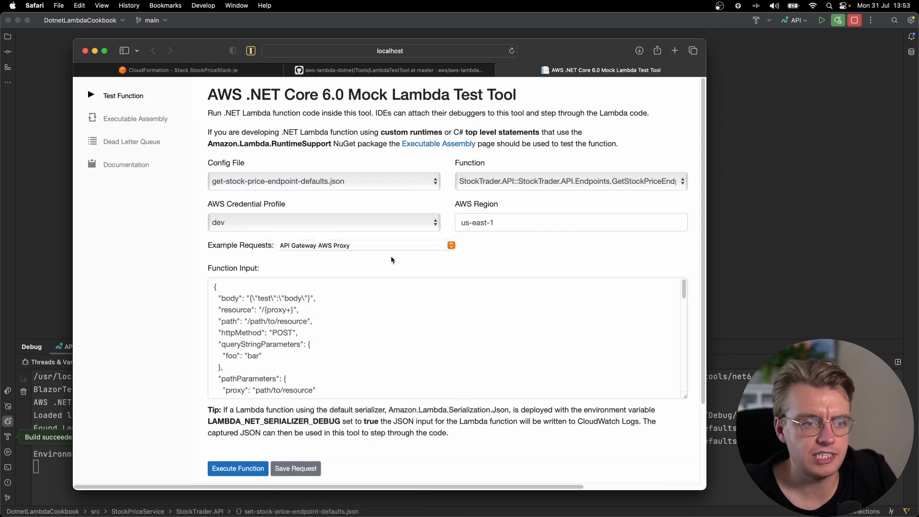
{"action": "mouse_move", "coordinate": [384, 289]}
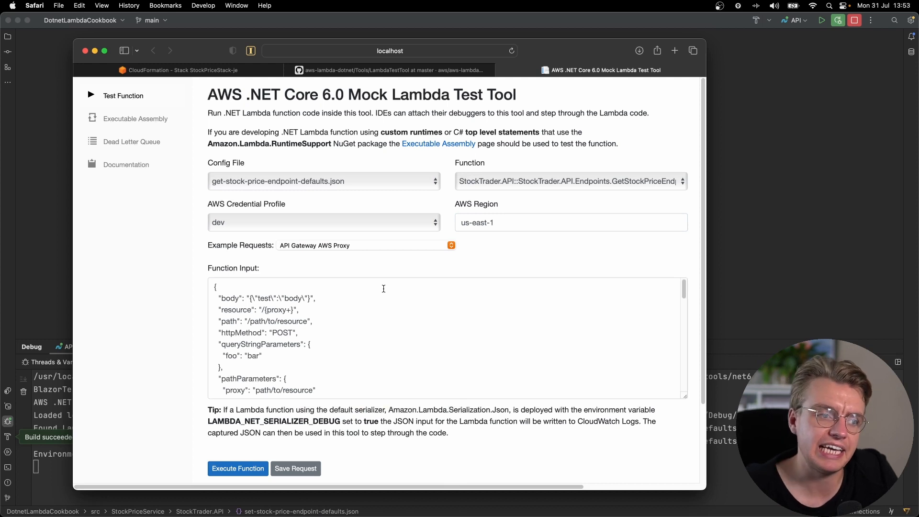
{"action": "left_click", "coordinate": [365, 245]}
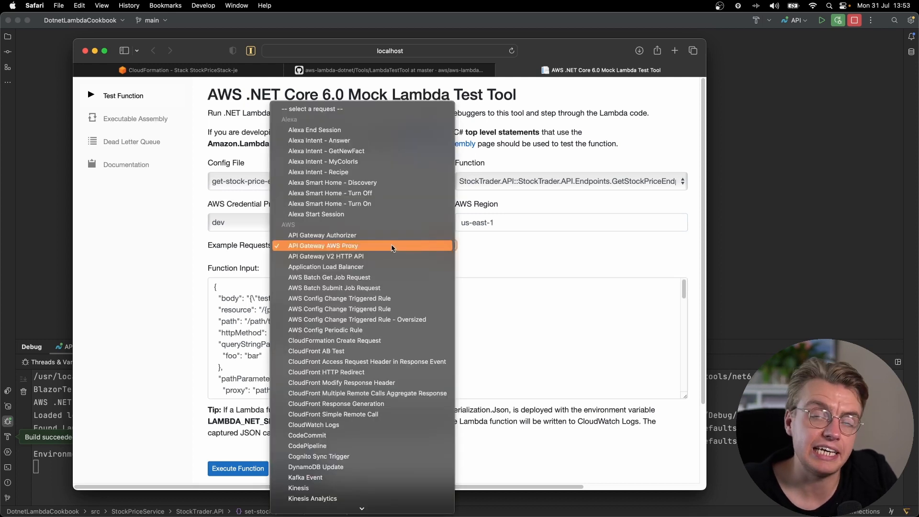
- Keep the API Gateway AWS Proxy sample, breakpoint GetStockPriceEndpoint.cs, and set stockSymbol to AMZ
{"action": "left_click", "coordinate": [323, 246]}
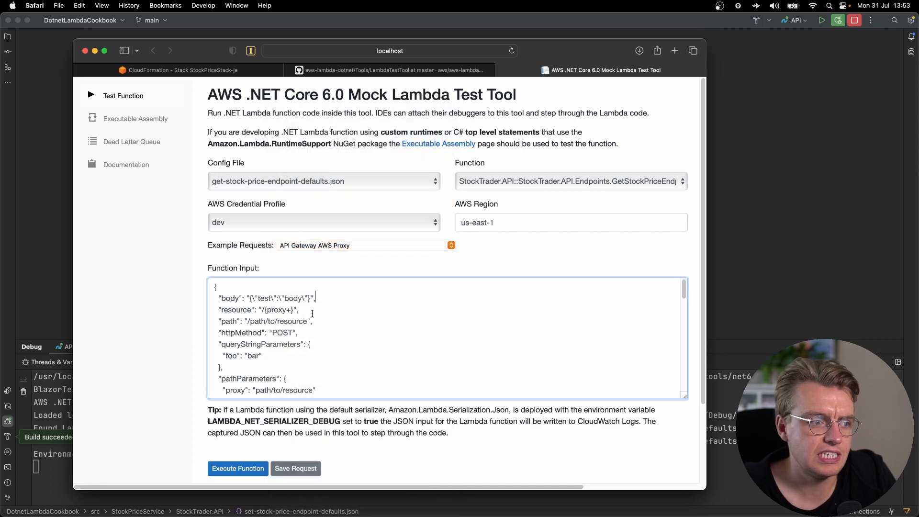
{"action": "key", "text": "Cmd+Tab"}
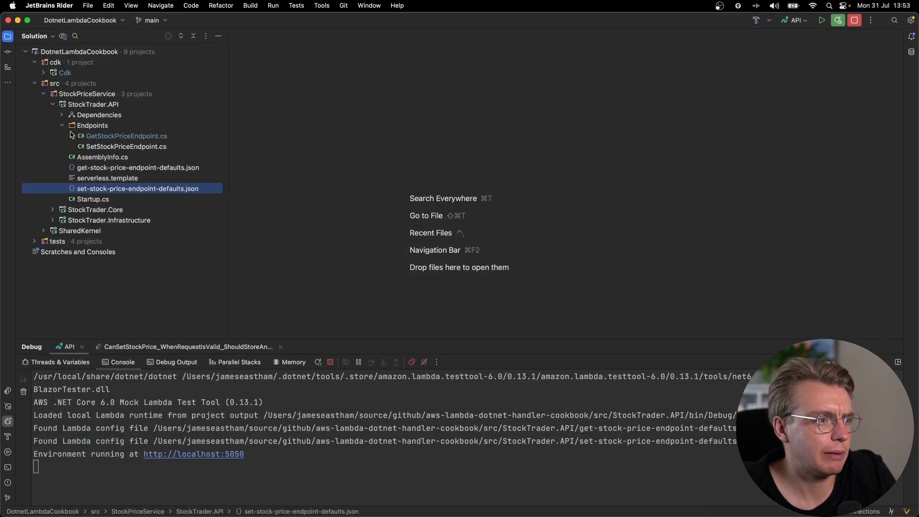
{"action": "double_click", "coordinate": [126, 136]}
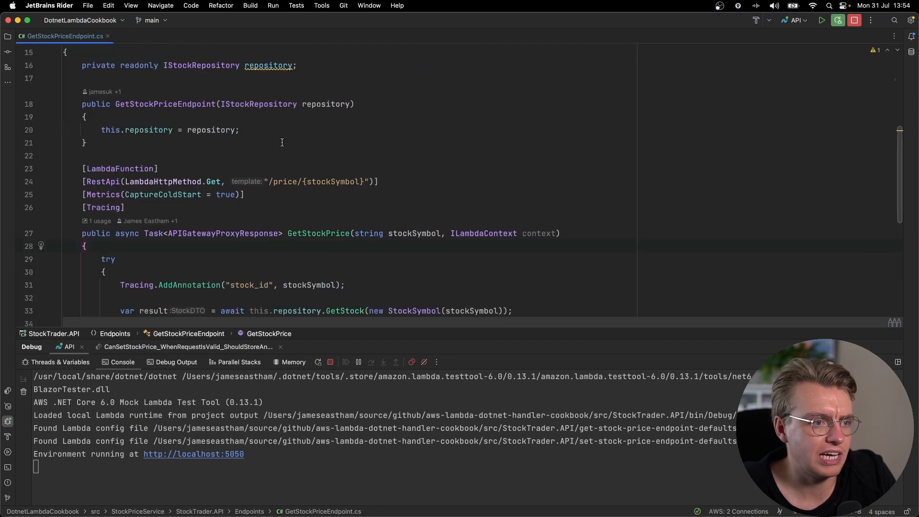
{"action": "left_click", "coordinate": [414, 163]}
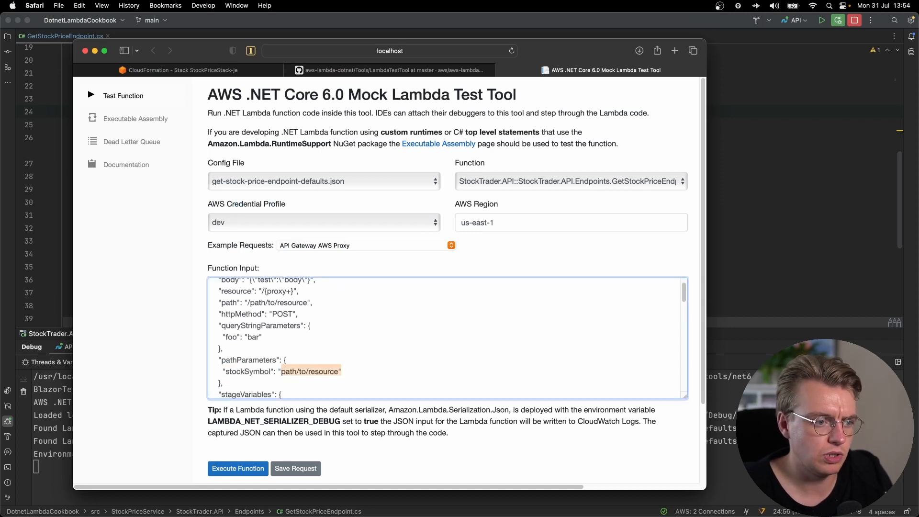
{"action": "type", "text": "AMZ"}
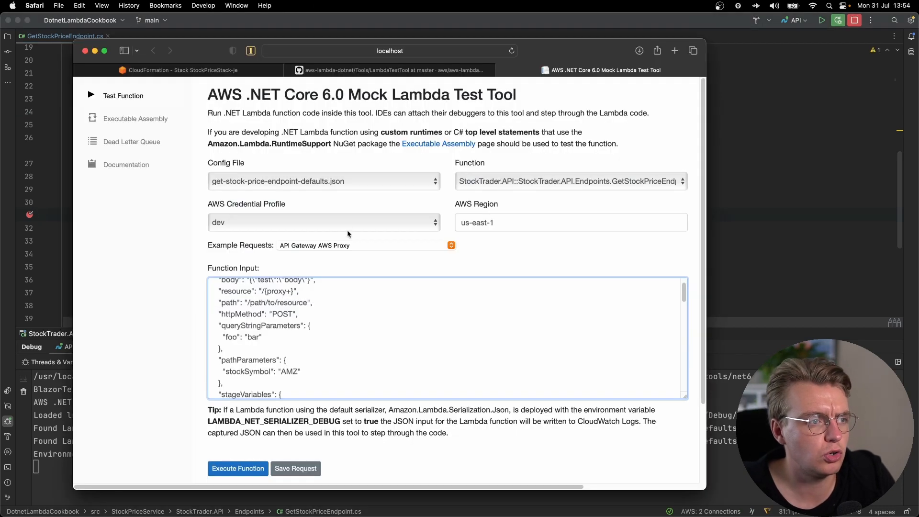
- Execute the function with AMZ, step to the repository lookup, and resume until it returns
{"action": "left_click", "coordinate": [238, 372]}
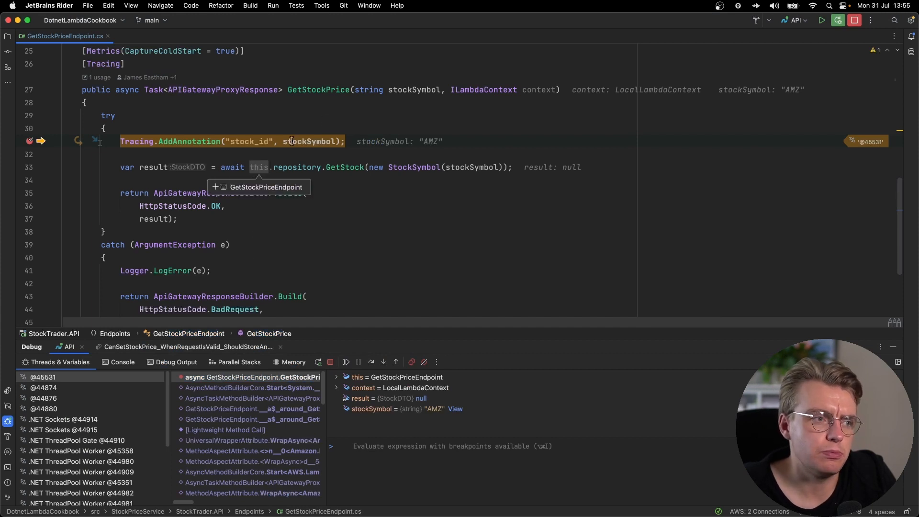
{"action": "left_click", "coordinate": [371, 362]}
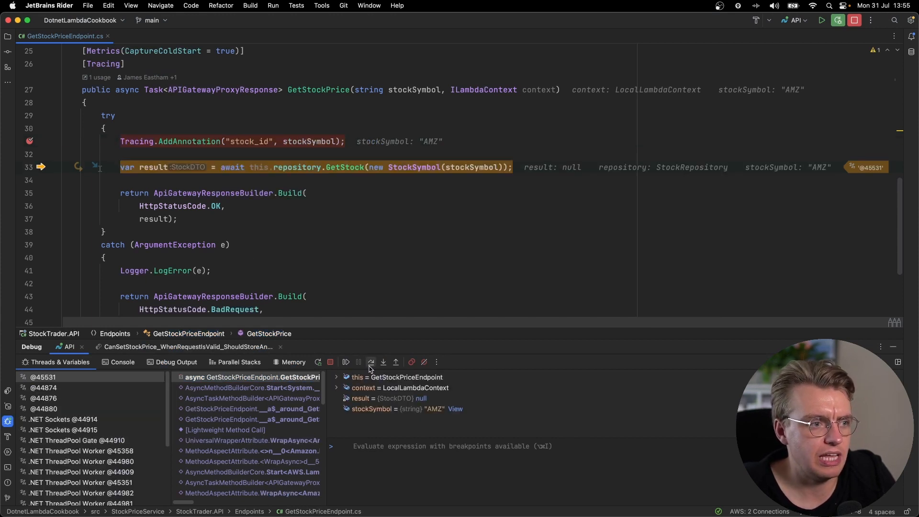
{"action": "left_click", "coordinate": [371, 362]}
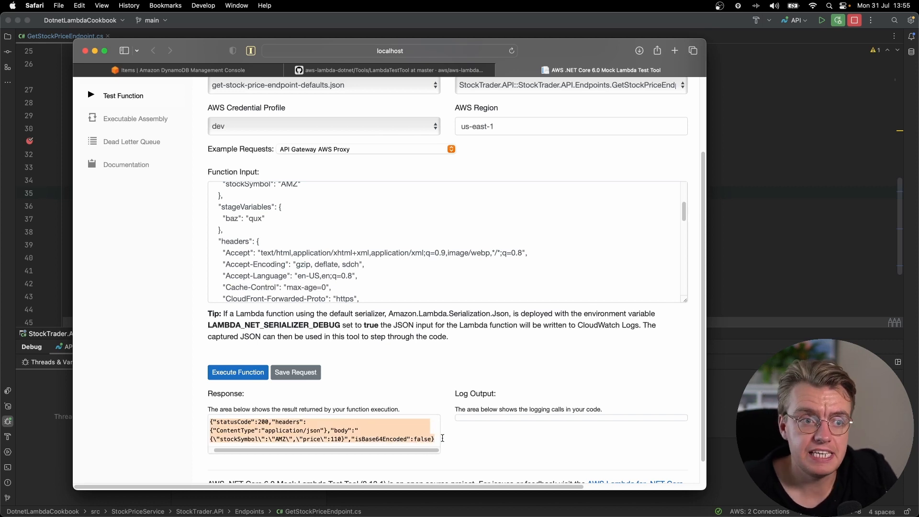
{"action": "left_click", "coordinate": [324, 86]}
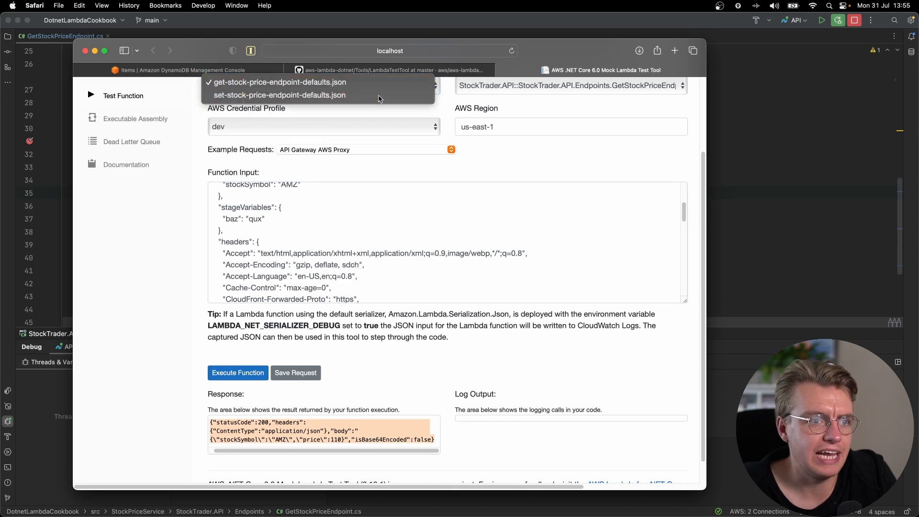
- Select set-stock-price-endpoint-defaults.json and open SetStockPriceEndpoint.cs in Rider
{"action": "left_click", "coordinate": [279, 95]}
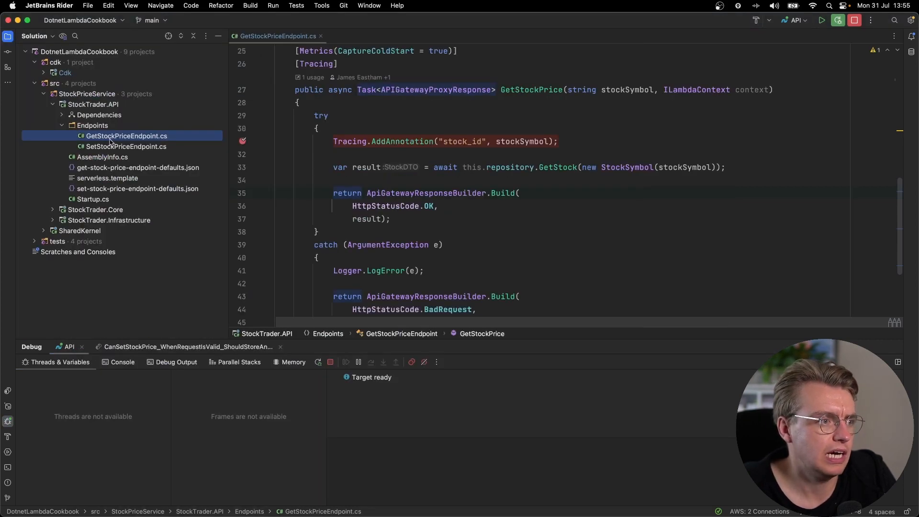
{"action": "left_click", "coordinate": [127, 147]}
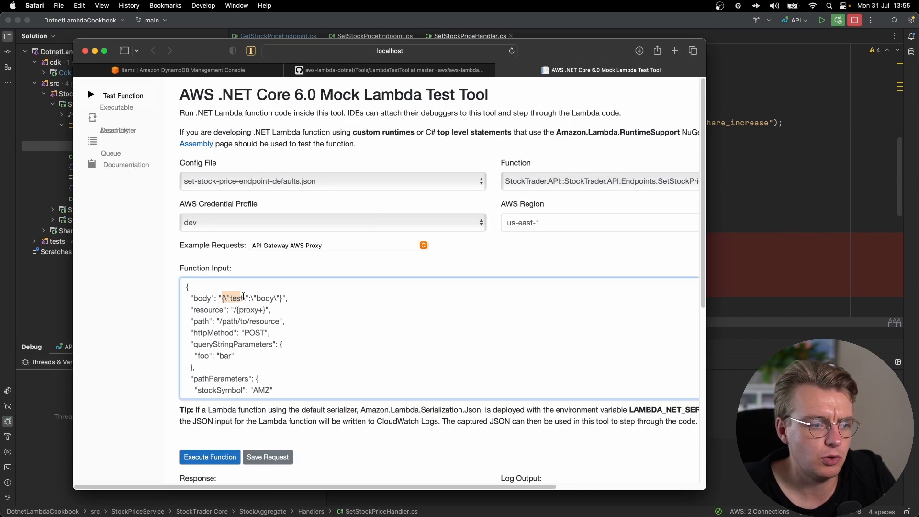
- Save the get-stock-price AMZ request as SampleAMZGetRequest and load it from Saved Requests
{"action": "scroll", "scroll_direction": "down", "scroll_amount": 3}
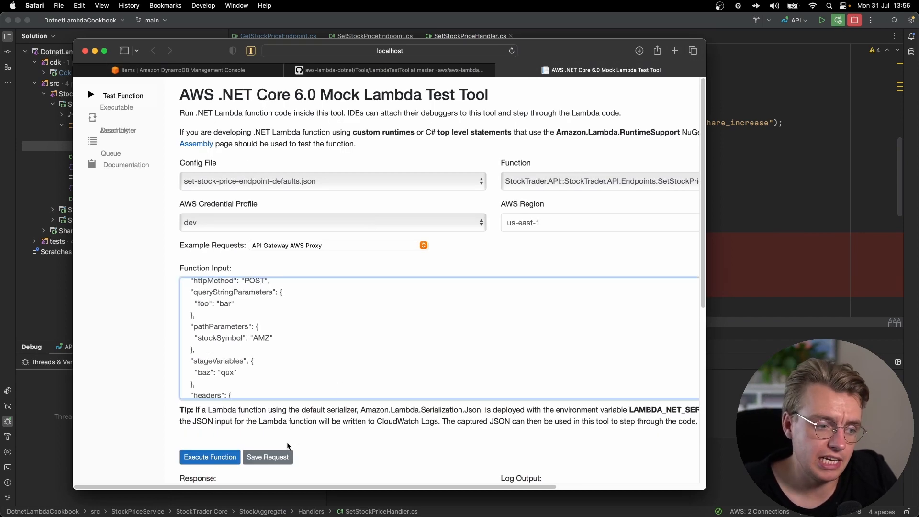
{"action": "left_click", "coordinate": [267, 457]}
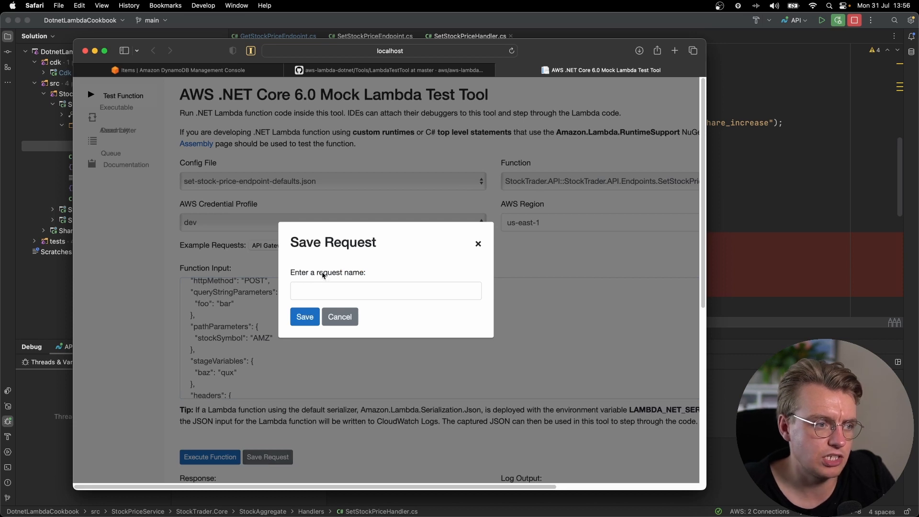
{"action": "left_click", "coordinate": [340, 316]}
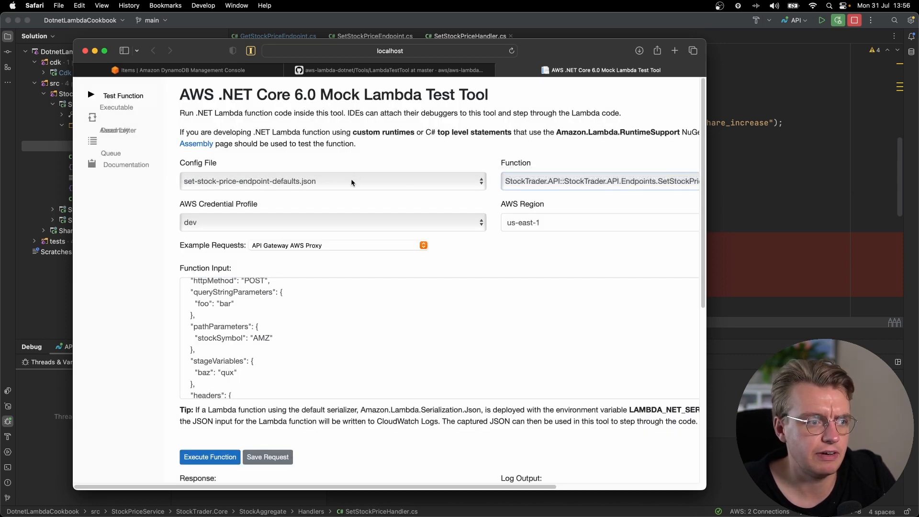
{"action": "left_click", "coordinate": [332, 181]}
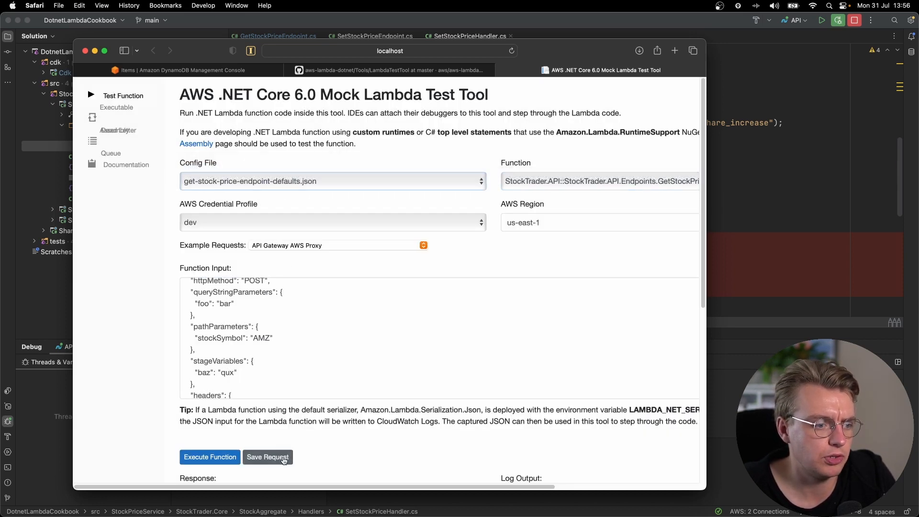
{"action": "left_click", "coordinate": [267, 457]}
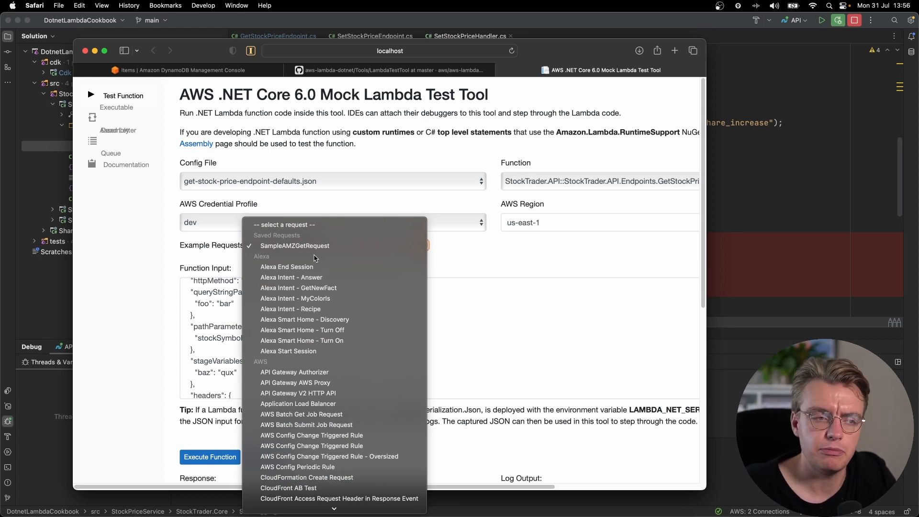
{"action": "left_click", "coordinate": [295, 246]}
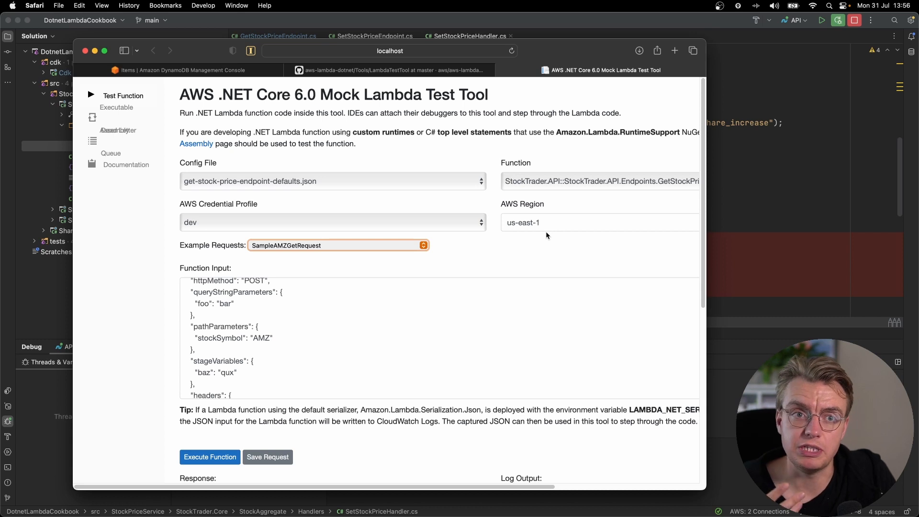
- Expand the tests folder's Stocks.UnitTests project in the Solution explorer
{"action": "left_click", "coordinate": [332, 222]}
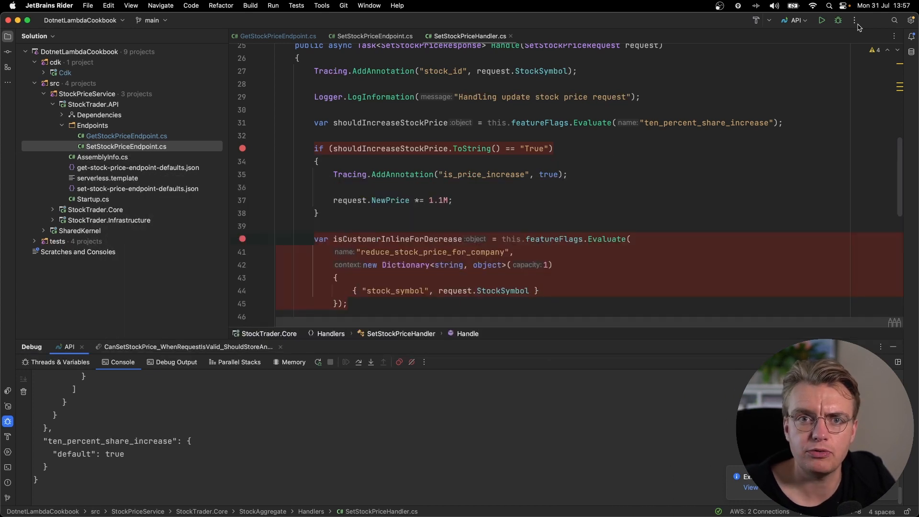
{"action": "mouse_move", "coordinate": [855, 21]}
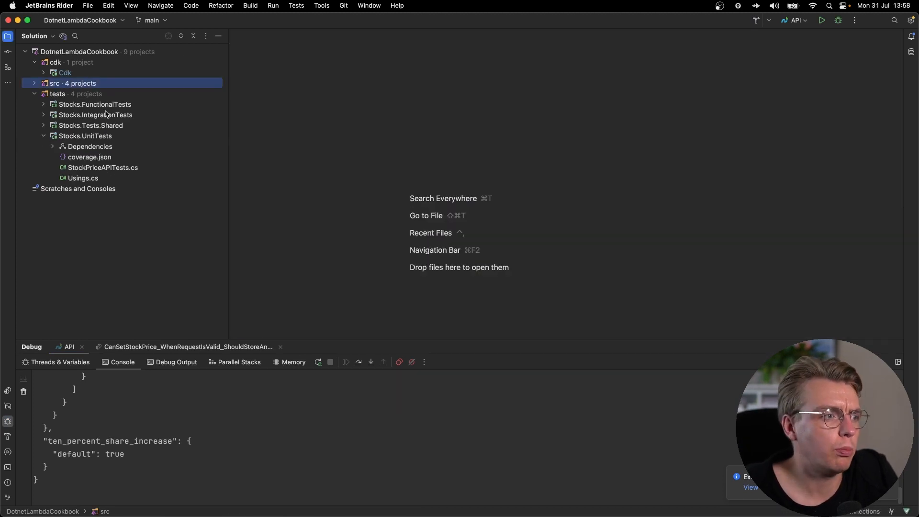
- Open StockPriceAPITests.cs and scroll through its test code
{"action": "double_click", "coordinate": [103, 167]}
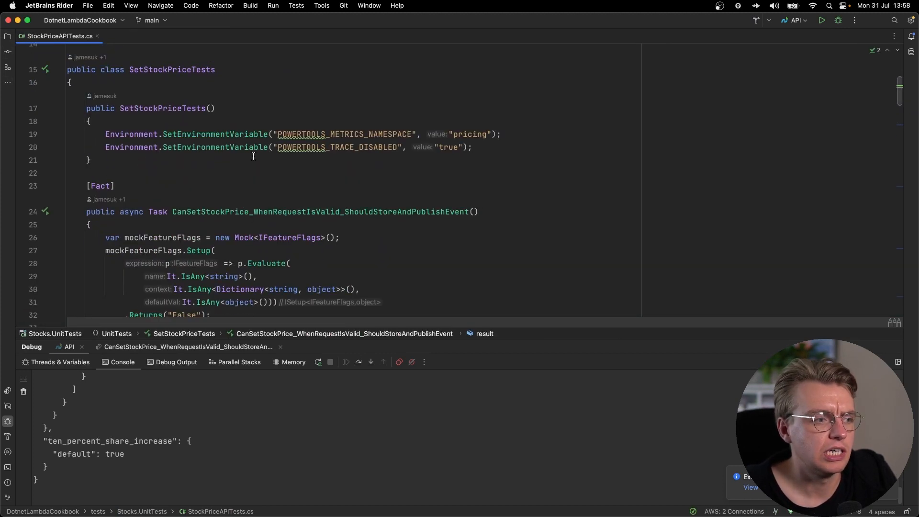
{"action": "scroll", "scroll_direction": "down", "scroll_amount": 3}
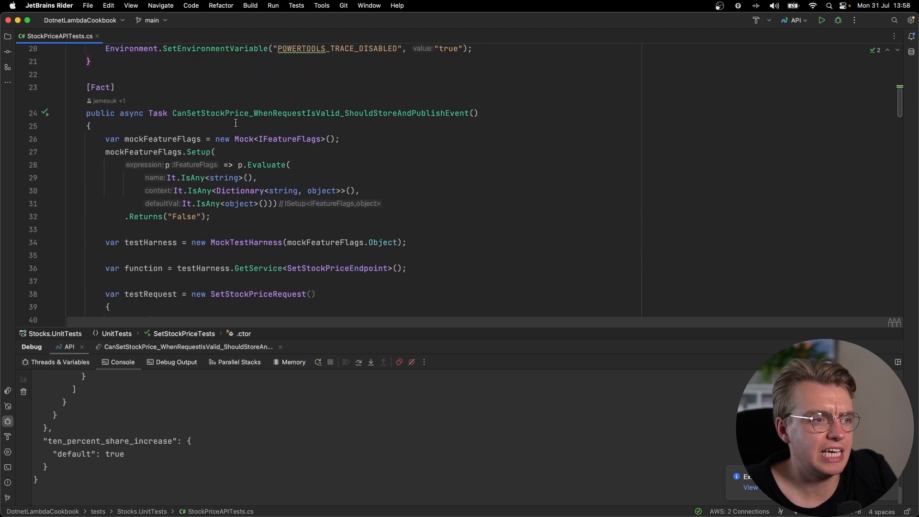
{"action": "scroll", "scroll_direction": "down", "scroll_amount": 3}
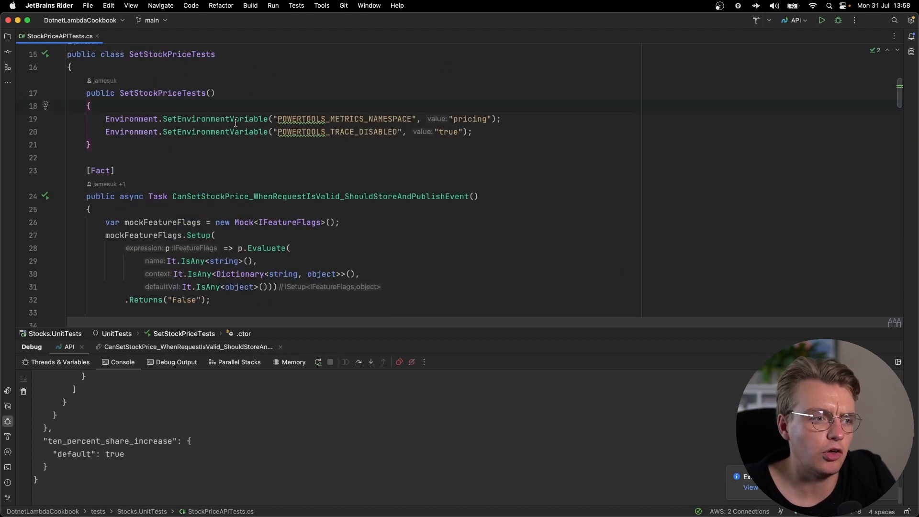
{"action": "scroll", "scroll_direction": "down", "scroll_amount": 3}
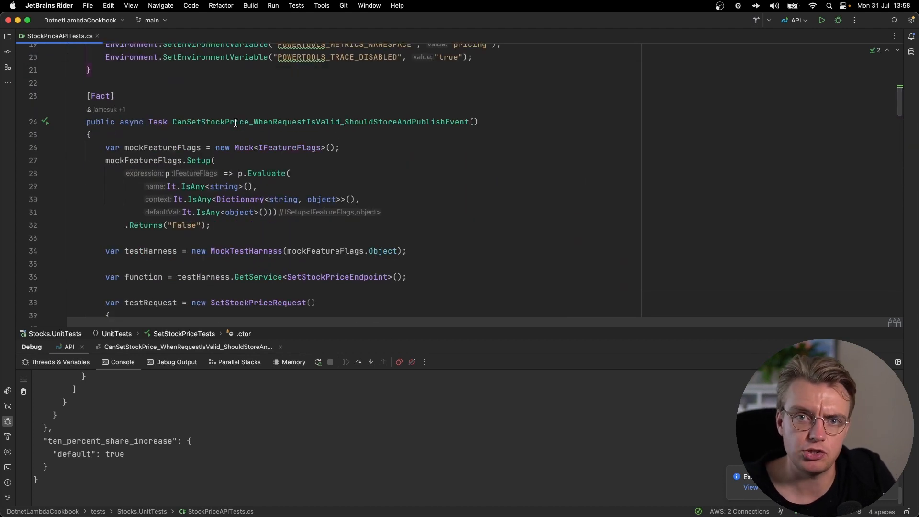
{"action": "scroll", "scroll_direction": "down", "scroll_amount": 3}
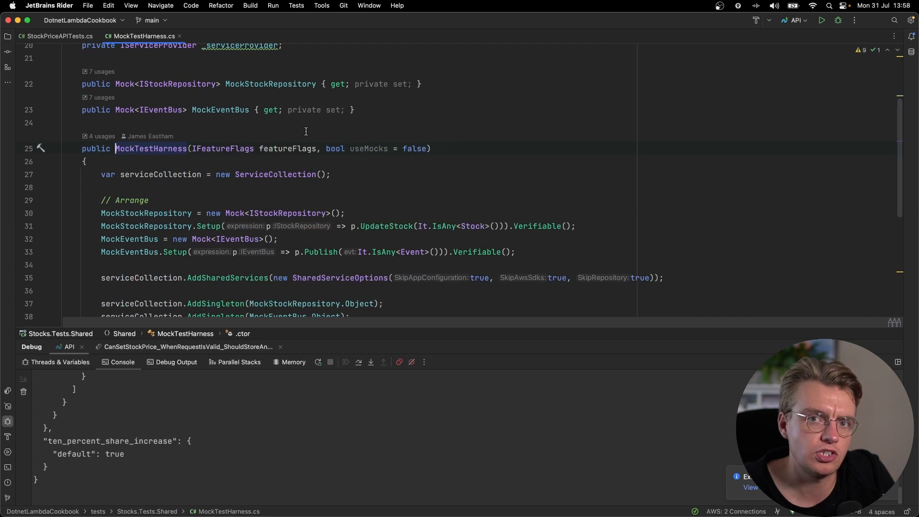
{"action": "left_click", "coordinate": [291, 174]}
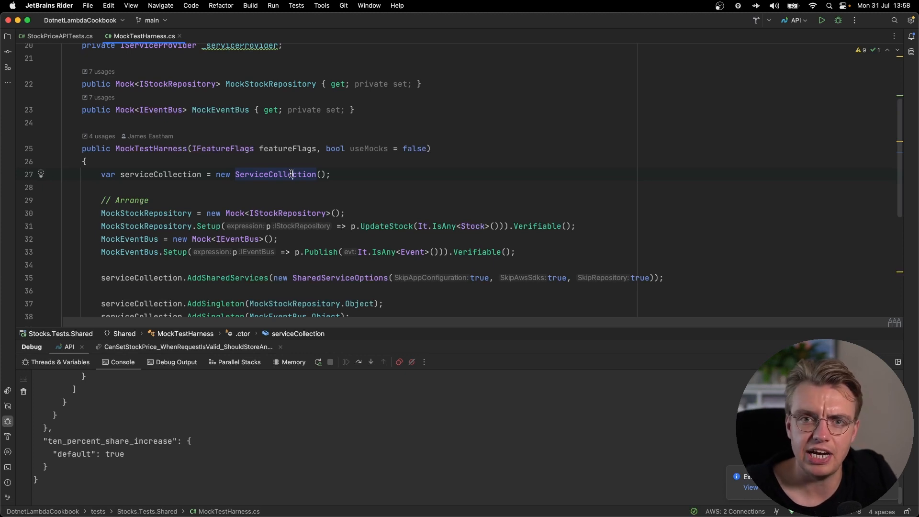
{"action": "mouse_move", "coordinate": [290, 185]}
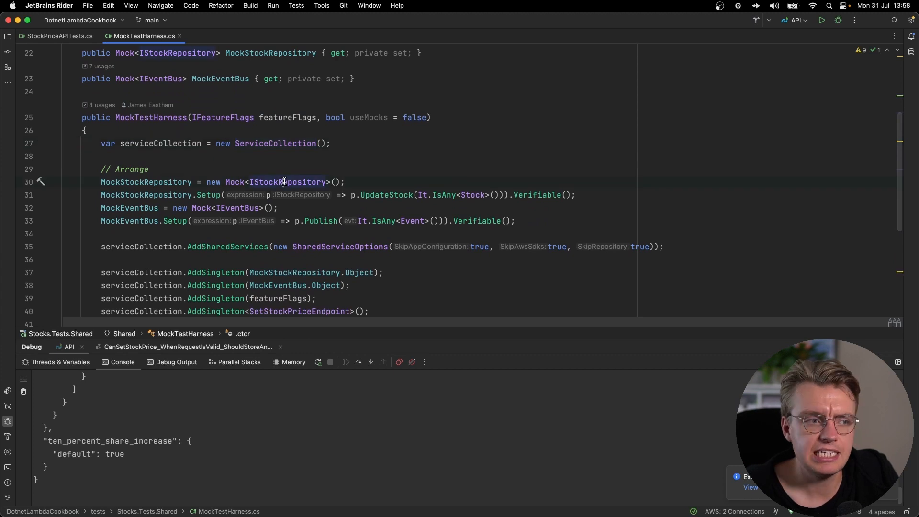
{"action": "mouse_move", "coordinate": [228, 224]}
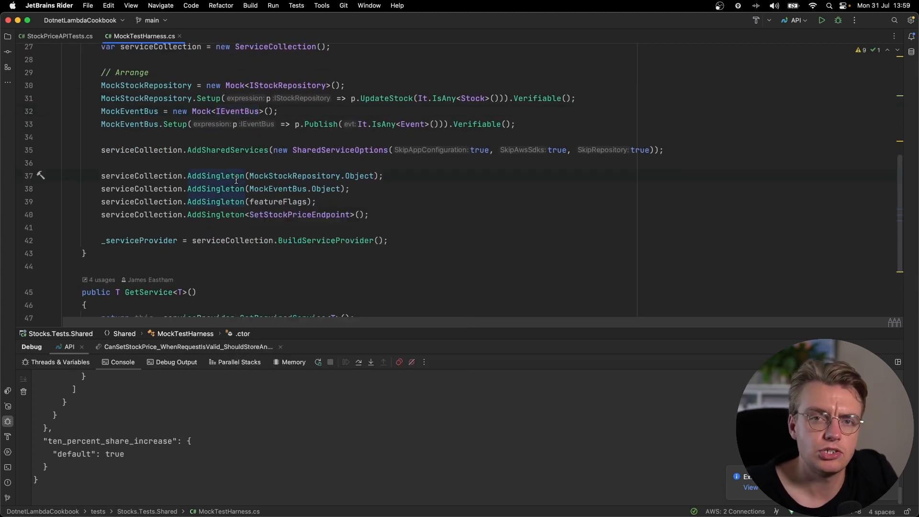
{"action": "mouse_move", "coordinate": [276, 205]}
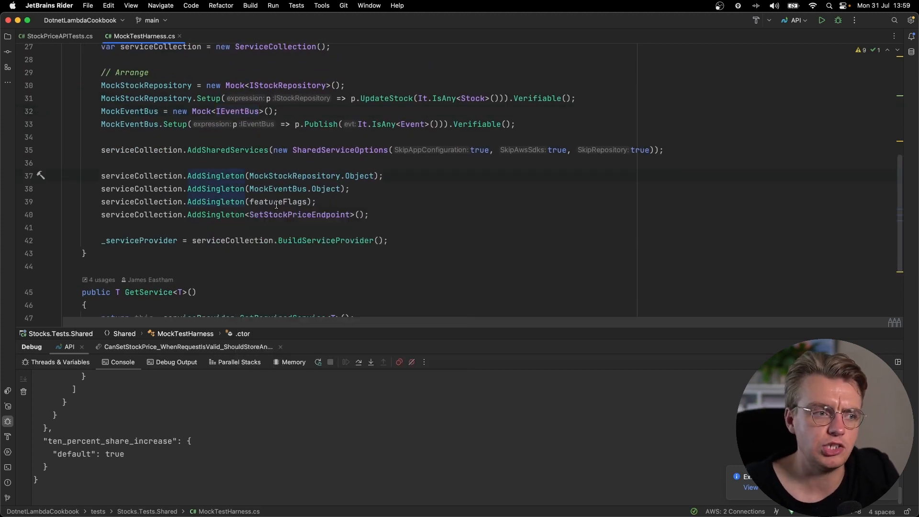
{"action": "mouse_move", "coordinate": [276, 215]}
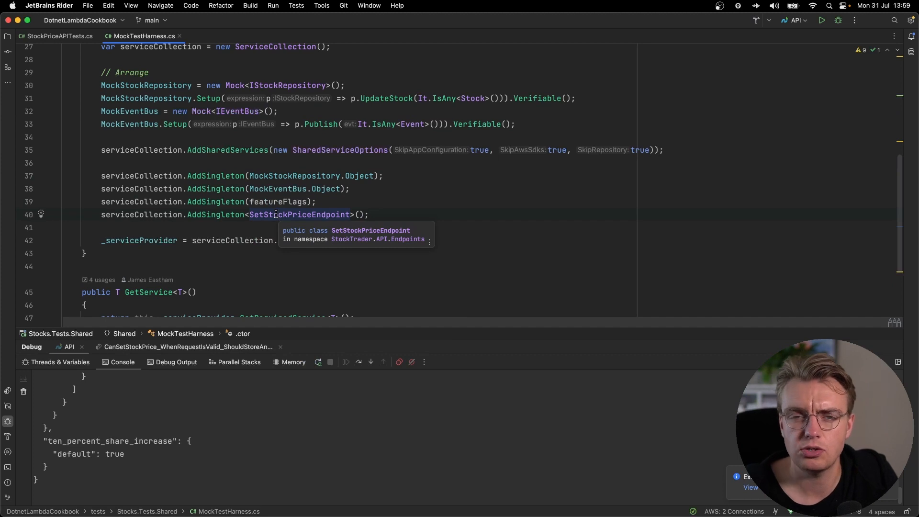
{"action": "mouse_move", "coordinate": [295, 176]}
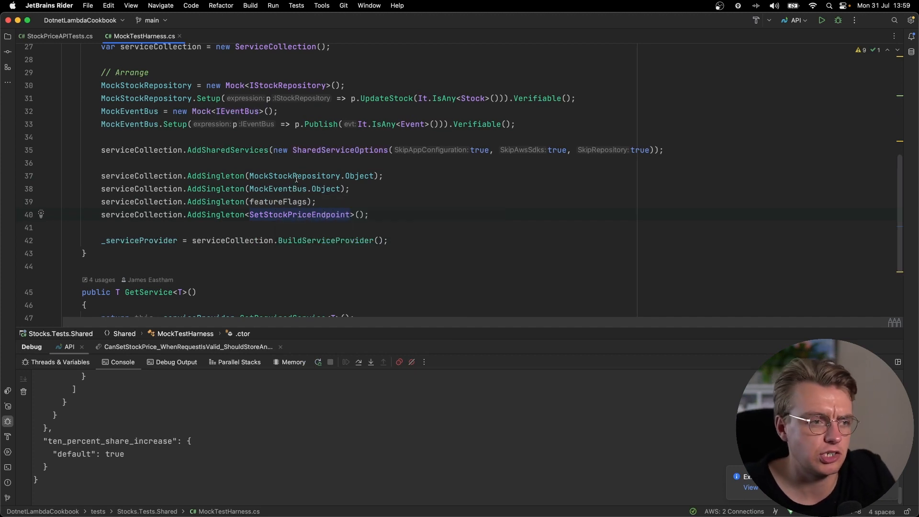
- Run the SetStockPrice unit tests from the StockPriceAPITests.cs gutter so all 10 pass
{"action": "left_click", "coordinate": [54, 36]}
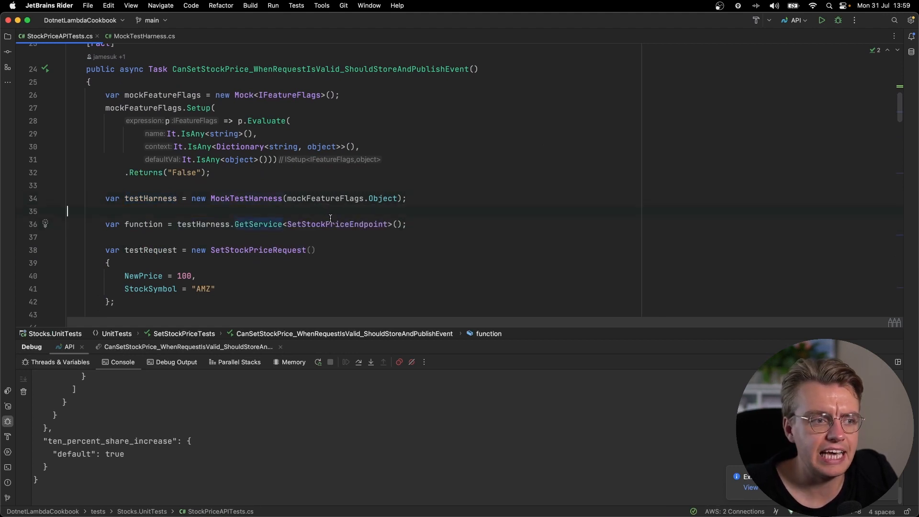
{"action": "double_click", "coordinate": [335, 224]}
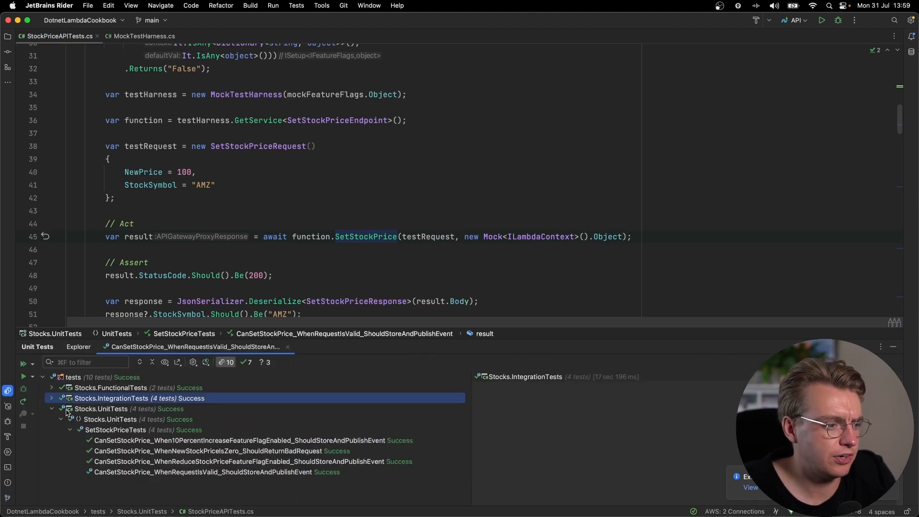
- Debug a unit test through SetStockPriceHandler, watching AMZ's price rise from 100 to 110
{"action": "left_click", "coordinate": [247, 441]}
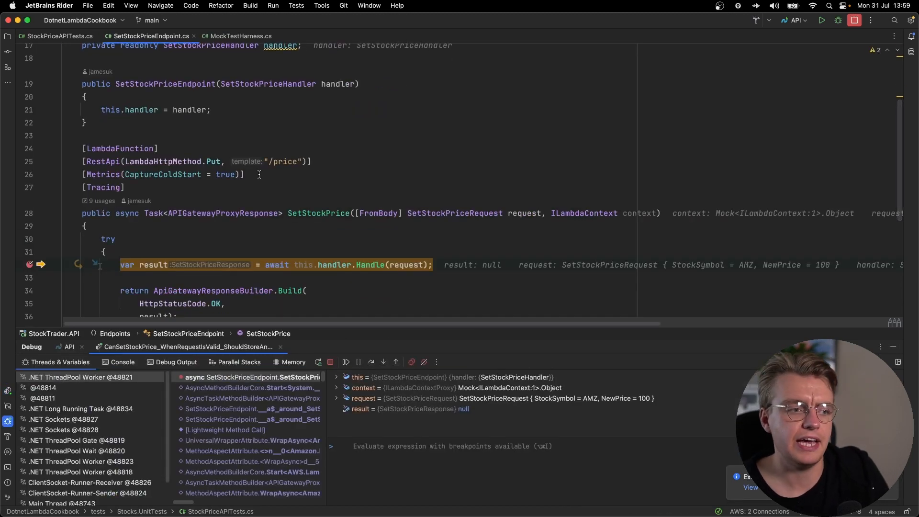
{"action": "left_click", "coordinate": [371, 362]}
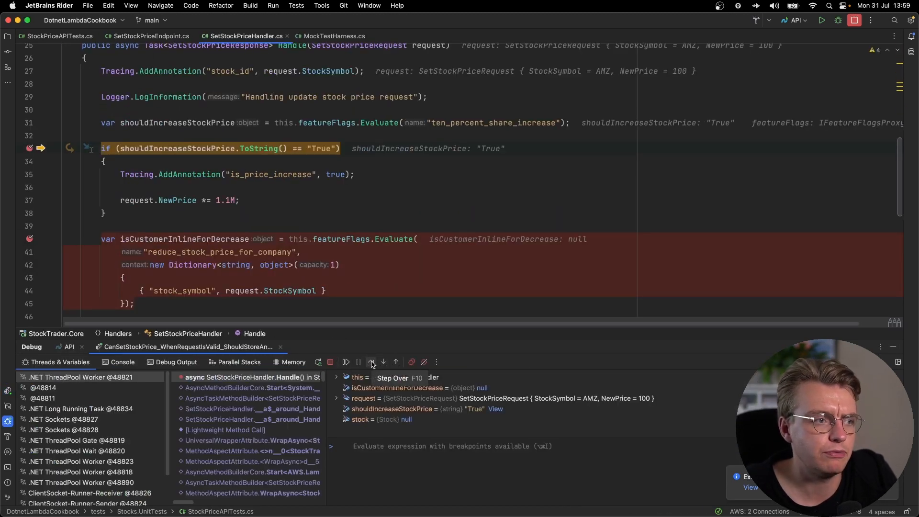
{"action": "left_click", "coordinate": [371, 362]}
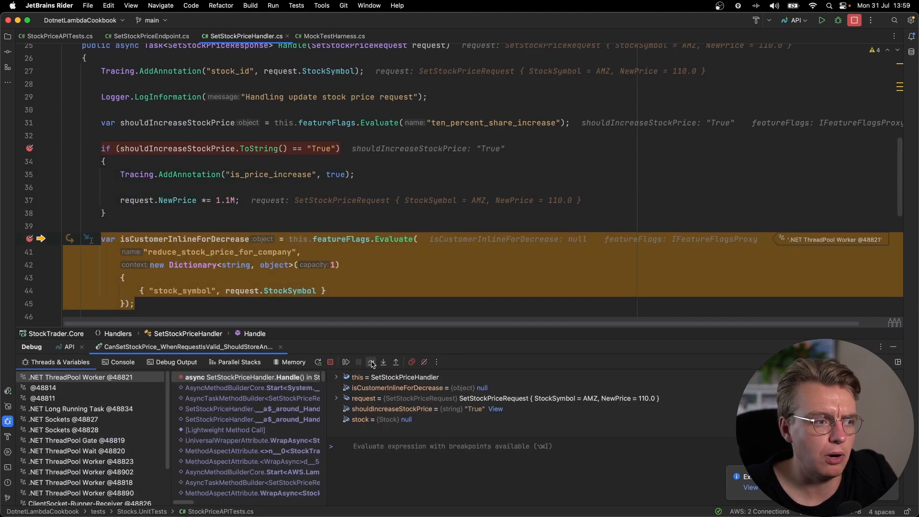
{"action": "left_click", "coordinate": [371, 361]}
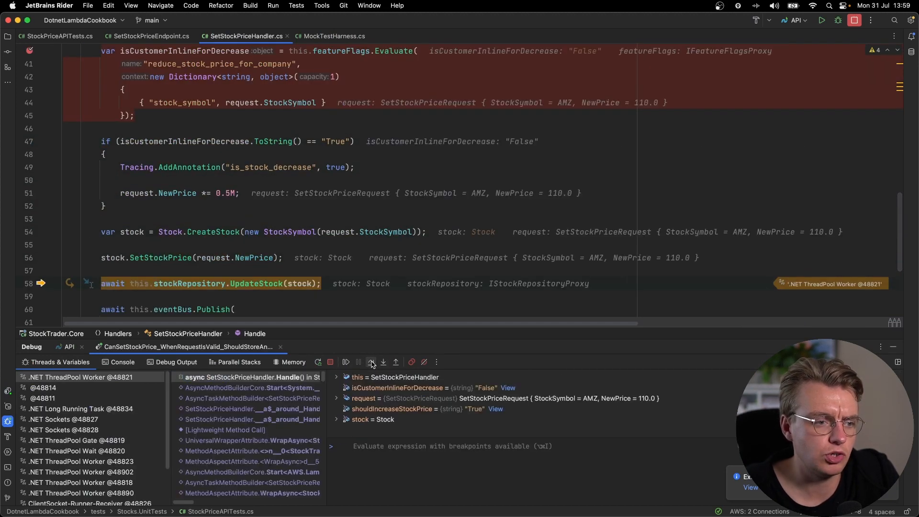
{"action": "mouse_move", "coordinate": [372, 362]}
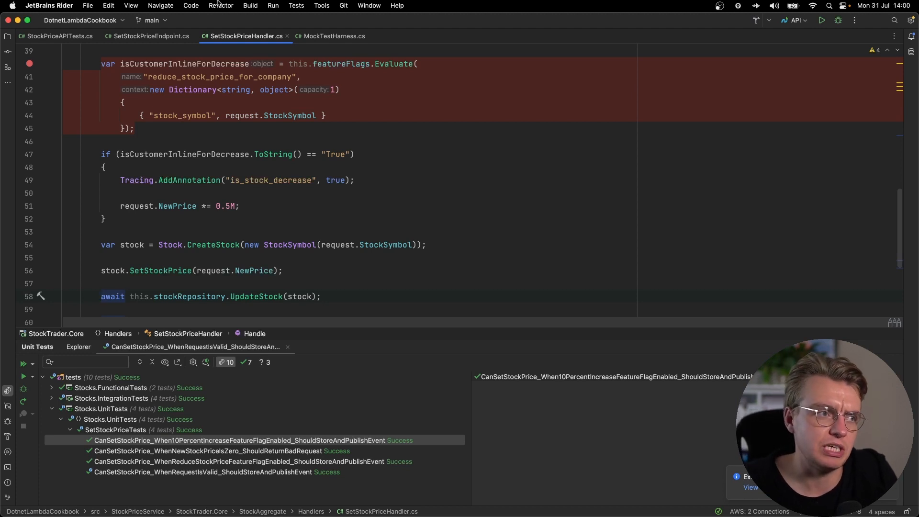
- Expand Stocks.IntegrationTests in the Solution view and select its StockPriceAPITests.cs
{"action": "left_click", "coordinate": [7, 36]}
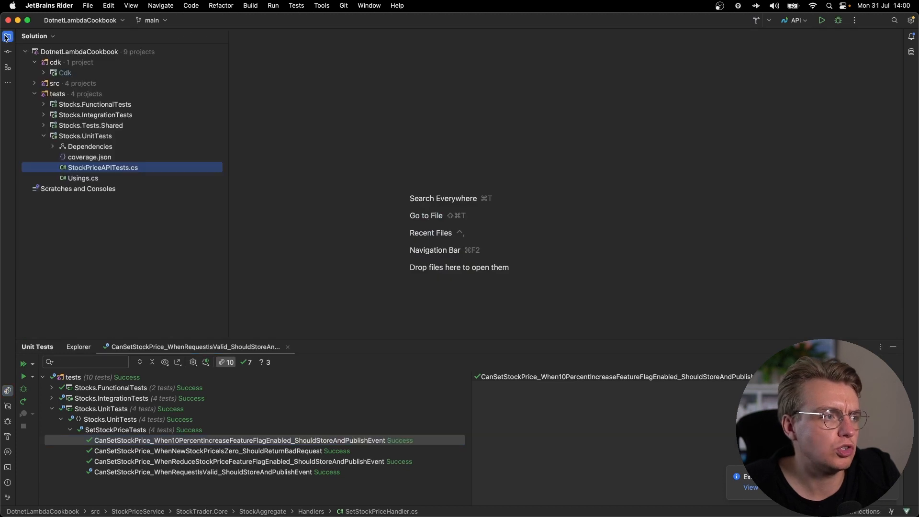
{"action": "left_click", "coordinate": [42, 115]}
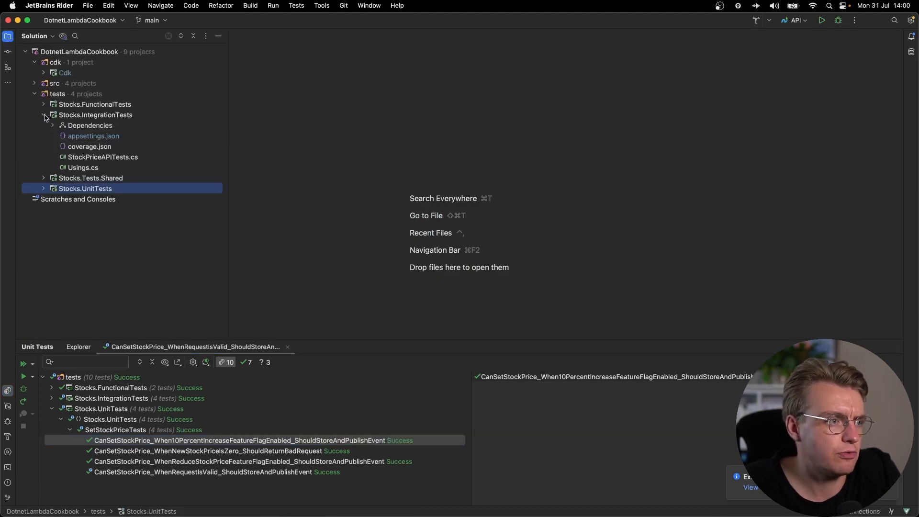
{"action": "left_click", "coordinate": [103, 157]}
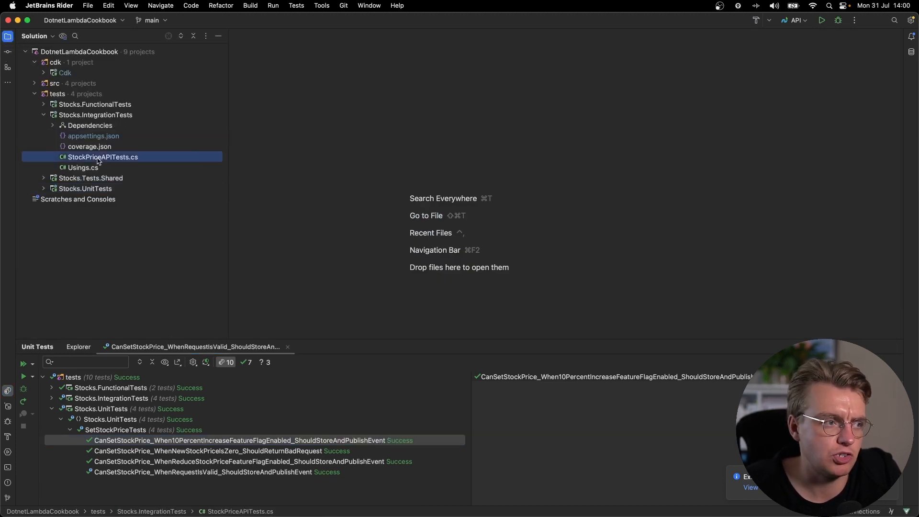
- Open the integration tests and review TestHarness's dev-profile DynamoDB and EventBridge clients
{"action": "double_click", "coordinate": [102, 157]}
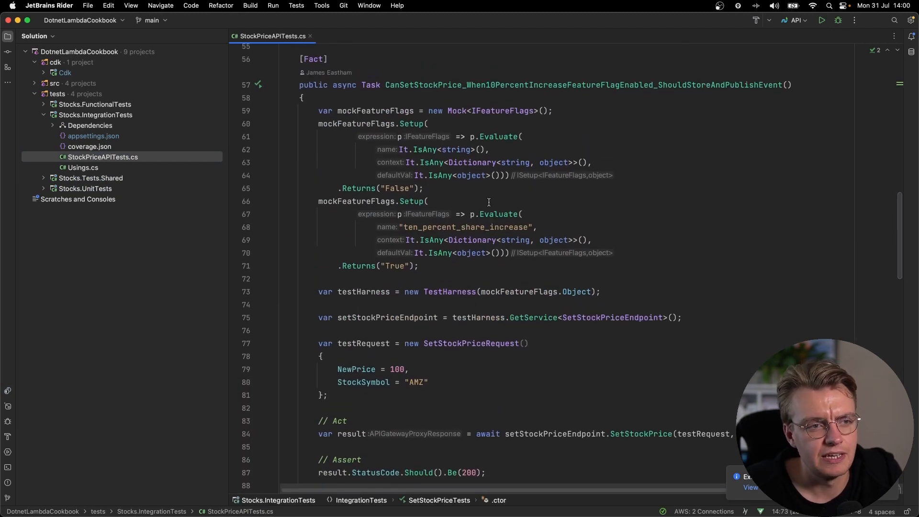
{"action": "mouse_move", "coordinate": [462, 295]}
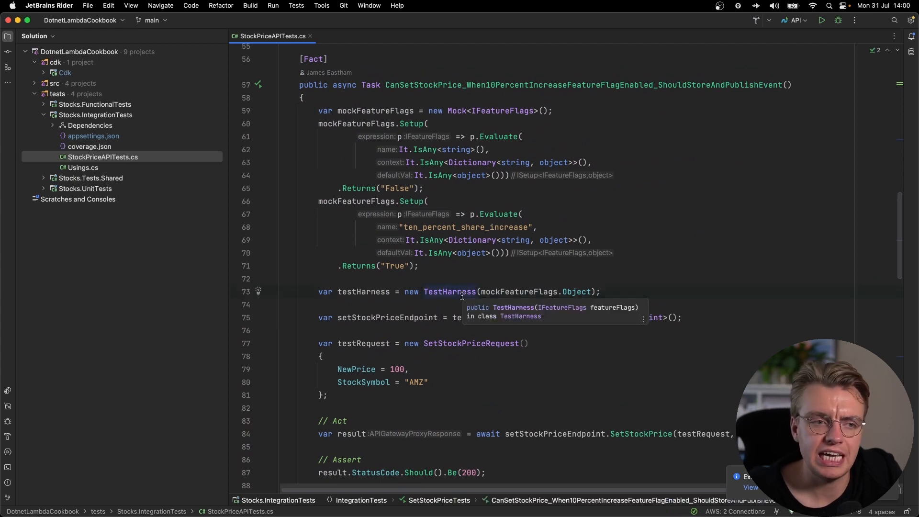
{"action": "left_click", "coordinate": [449, 292]}
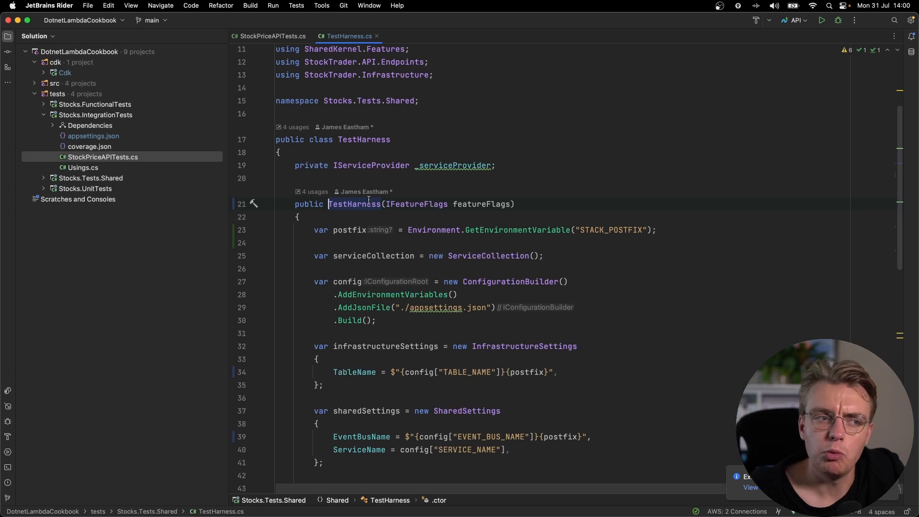
{"action": "mouse_move", "coordinate": [368, 204]}
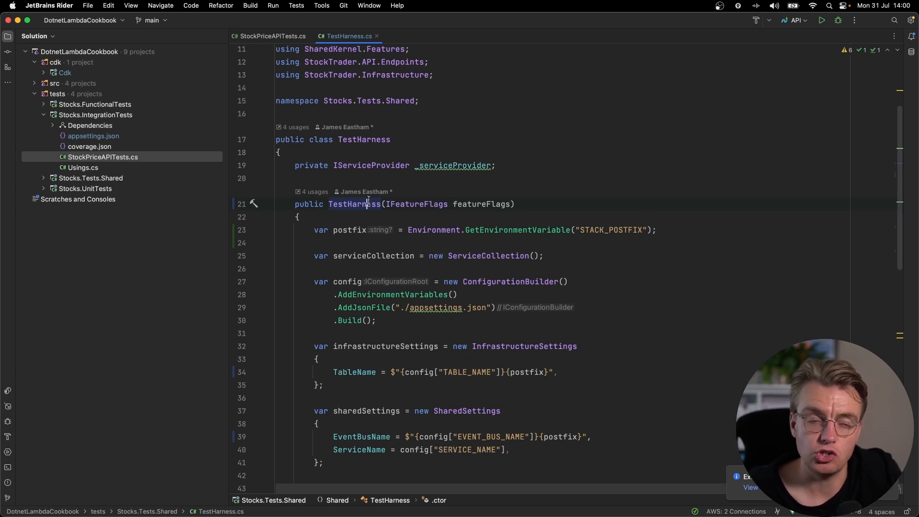
{"action": "scroll", "scroll_direction": "down", "scroll_amount": 3}
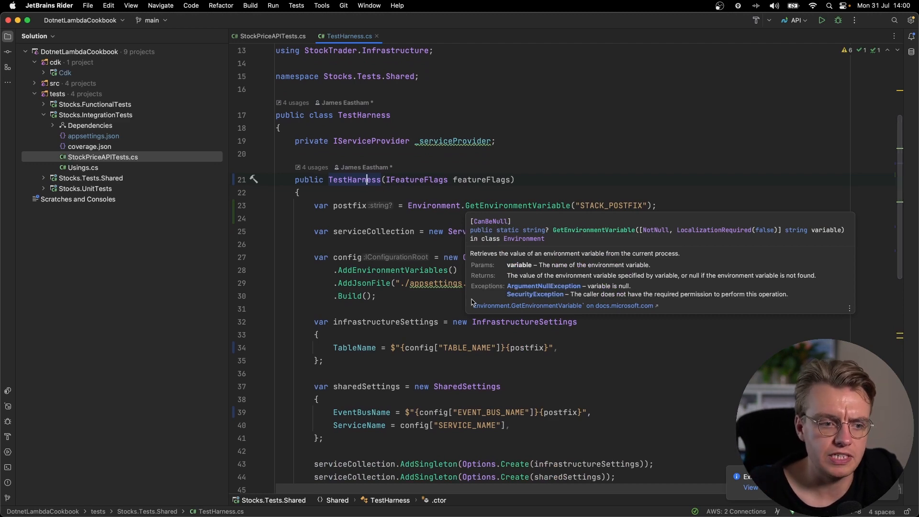
{"action": "scroll", "scroll_direction": "down", "scroll_amount": 3}
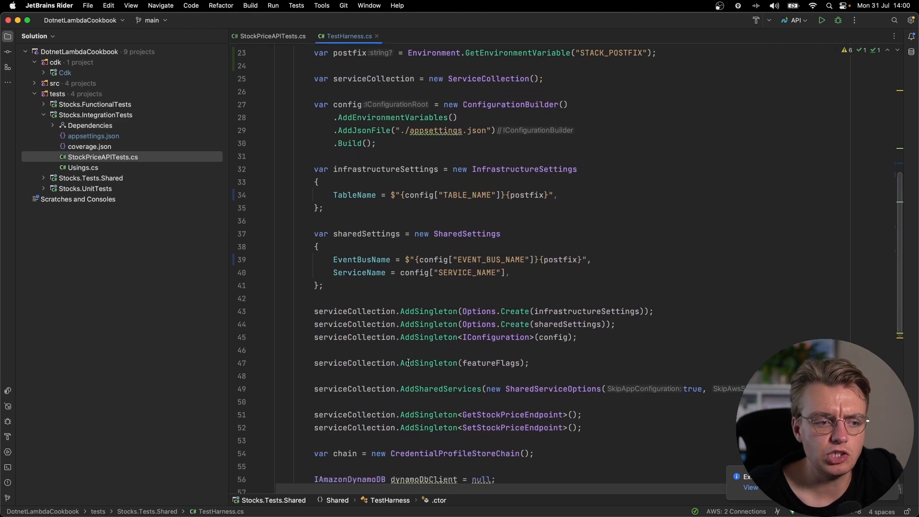
{"action": "scroll", "scroll_direction": "down", "scroll_amount": 3}
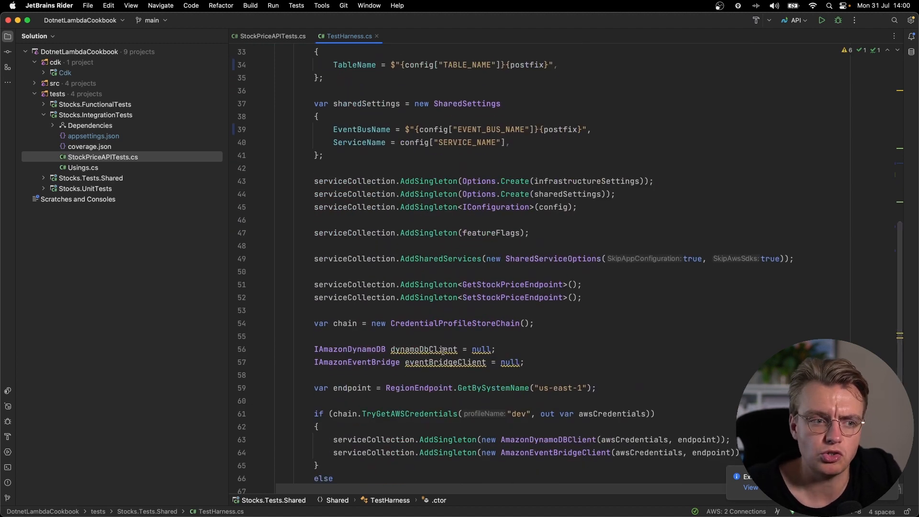
{"action": "scroll", "scroll_direction": "down", "scroll_amount": 3}
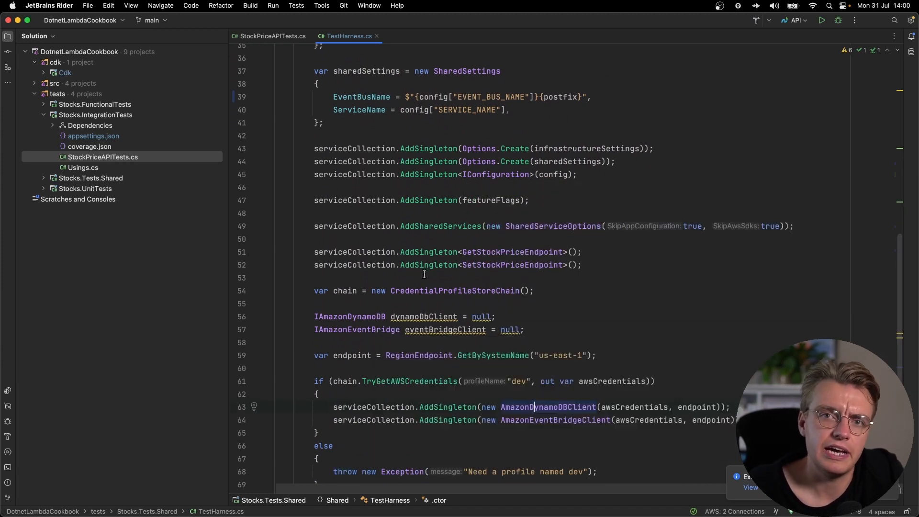
{"action": "scroll", "scroll_direction": "down", "scroll_amount": 3}
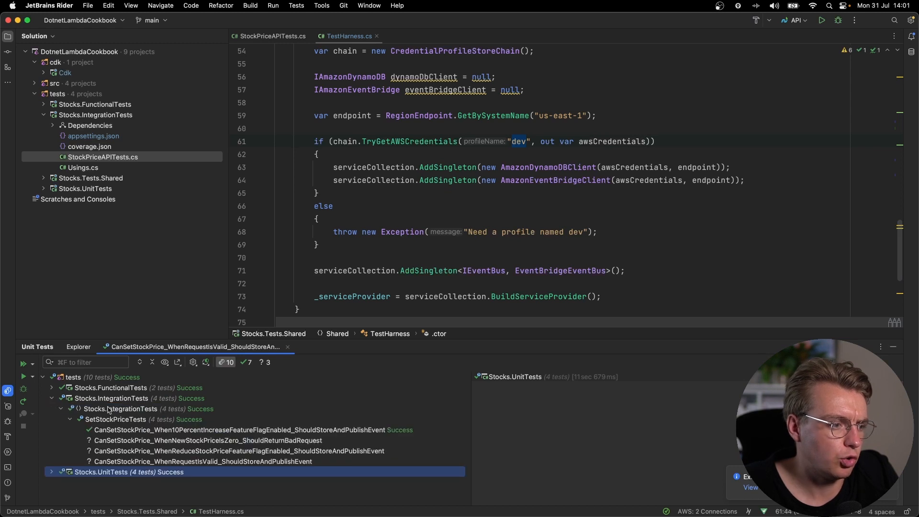
- Debug the integration test to StockRepository's PutItemAsync call, then stop the debugger
{"action": "left_click", "coordinate": [247, 430]}
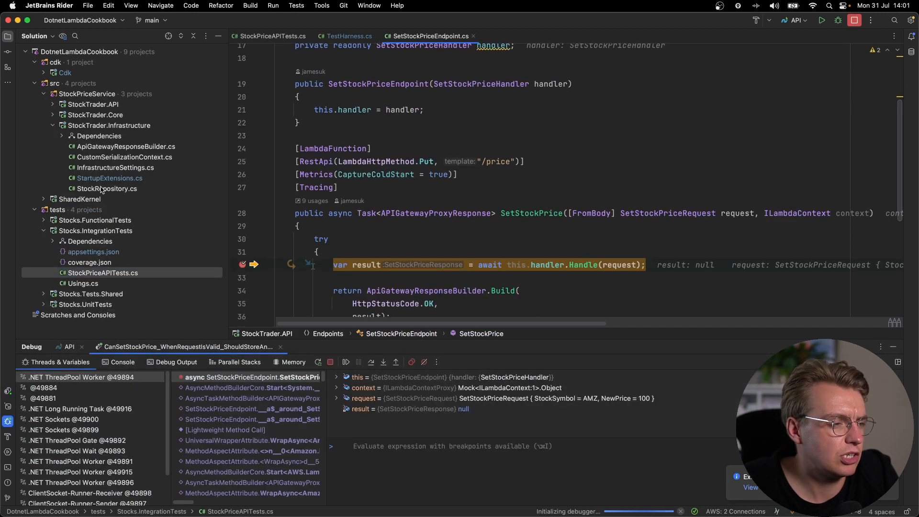
{"action": "double_click", "coordinate": [107, 189]}
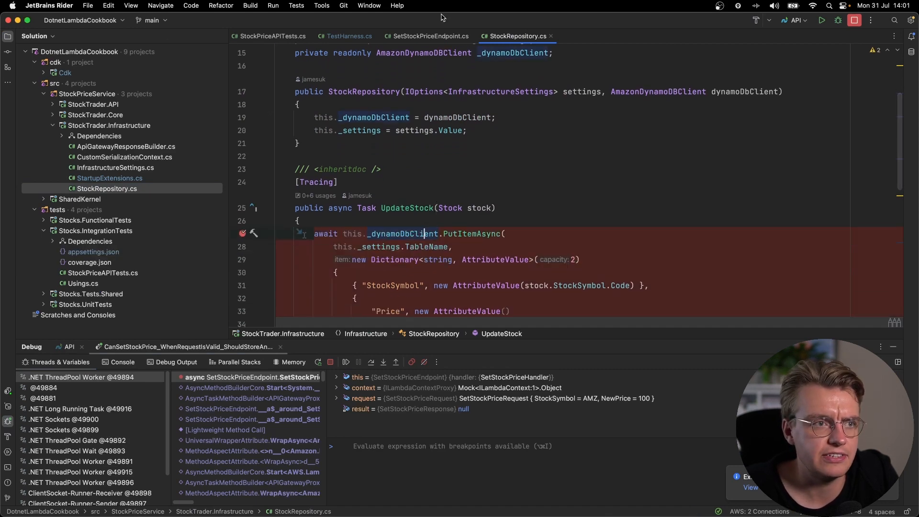
{"action": "left_click", "coordinate": [431, 36]}
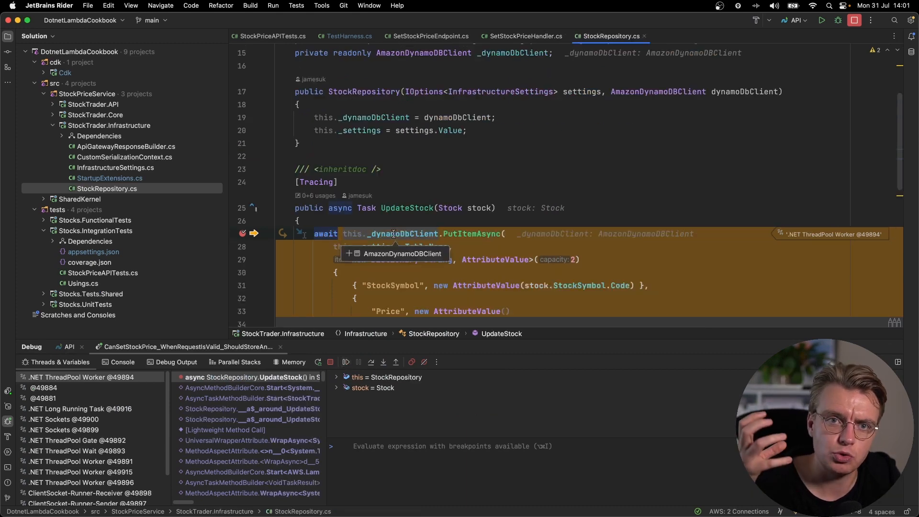
{"action": "scroll", "scroll_direction": "down", "scroll_amount": 3}
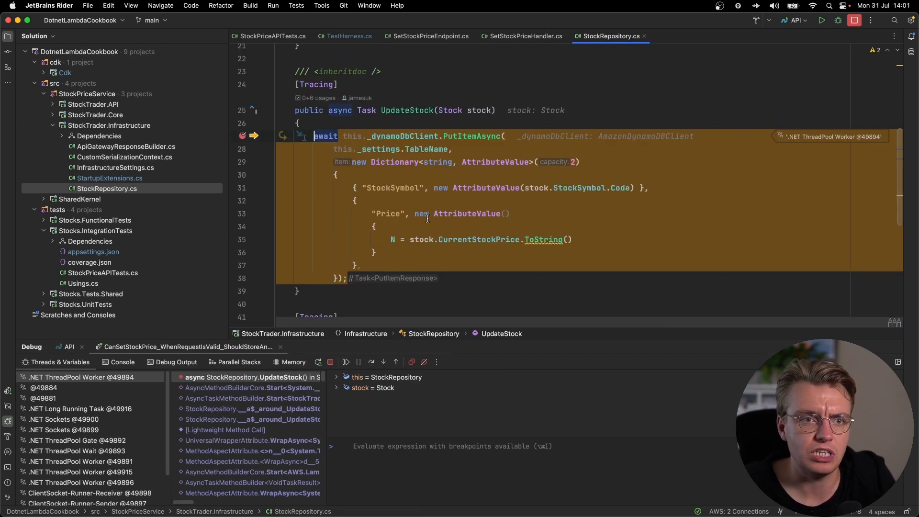
{"action": "left_click", "coordinate": [346, 361]}
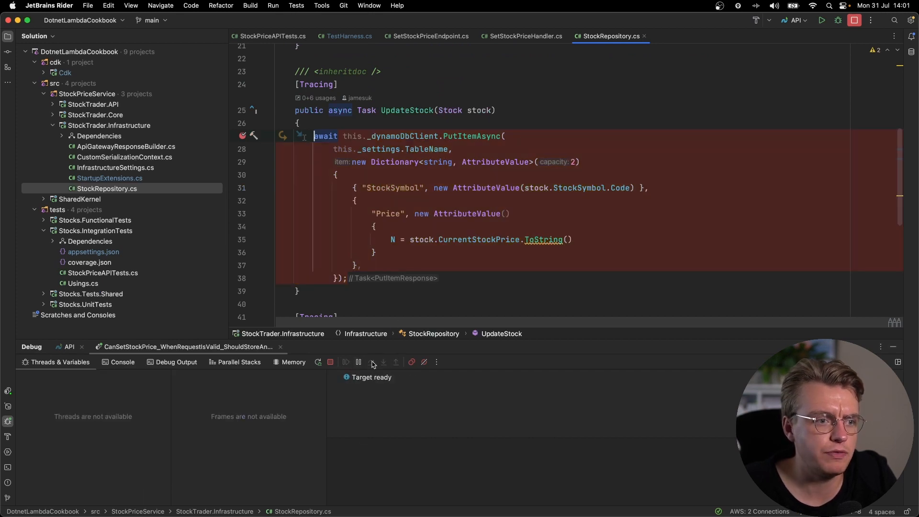
{"action": "left_click", "coordinate": [372, 361]}
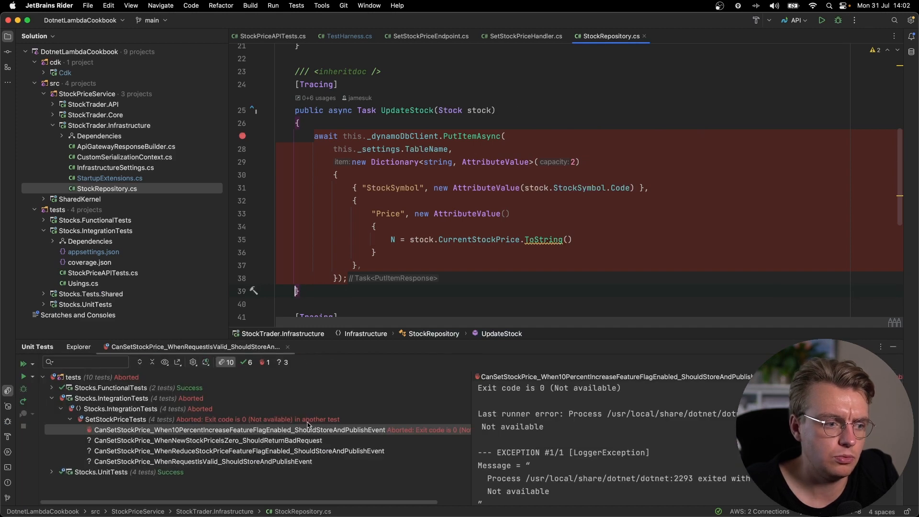
- Rerun the aborted ten-percent-increase integration test with Run Unit Test, then switch to Safari
{"action": "right_click", "coordinate": [244, 430]}
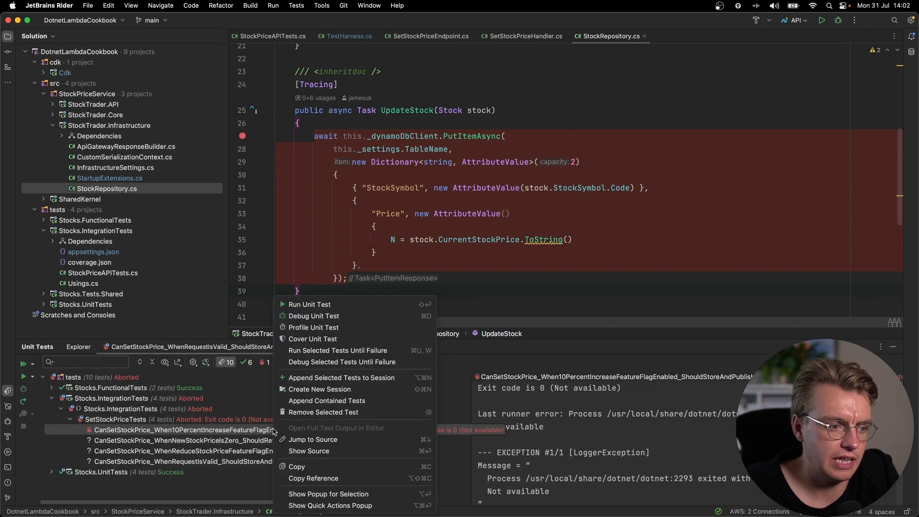
{"action": "left_click", "coordinate": [310, 305]}
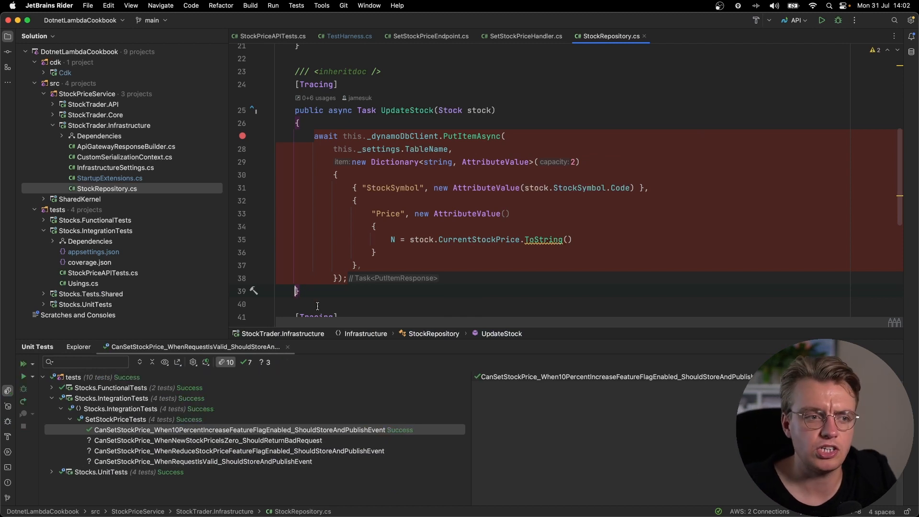
{"action": "mouse_move", "coordinate": [851, 324]}
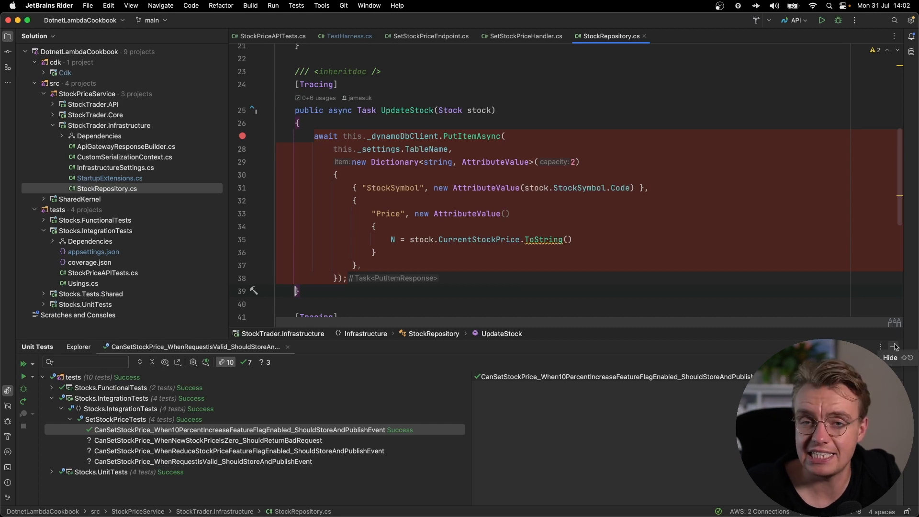
{"action": "key", "text": "cmd+tab"}
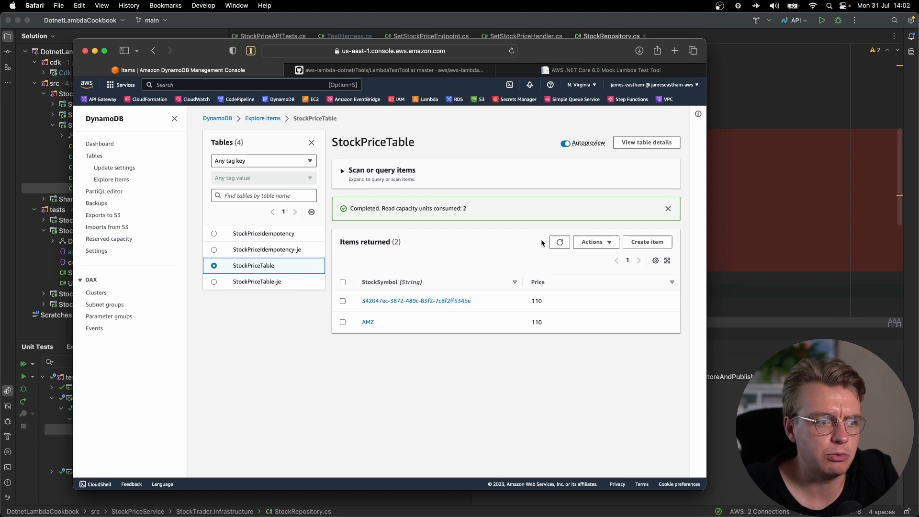
{"action": "mouse_move", "coordinate": [524, 283]}
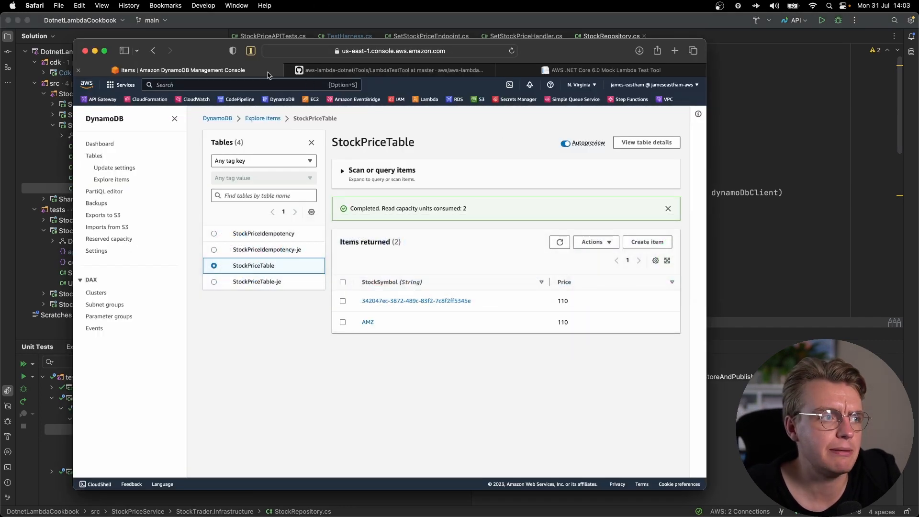
{"action": "mouse_move", "coordinate": [242, 245]}
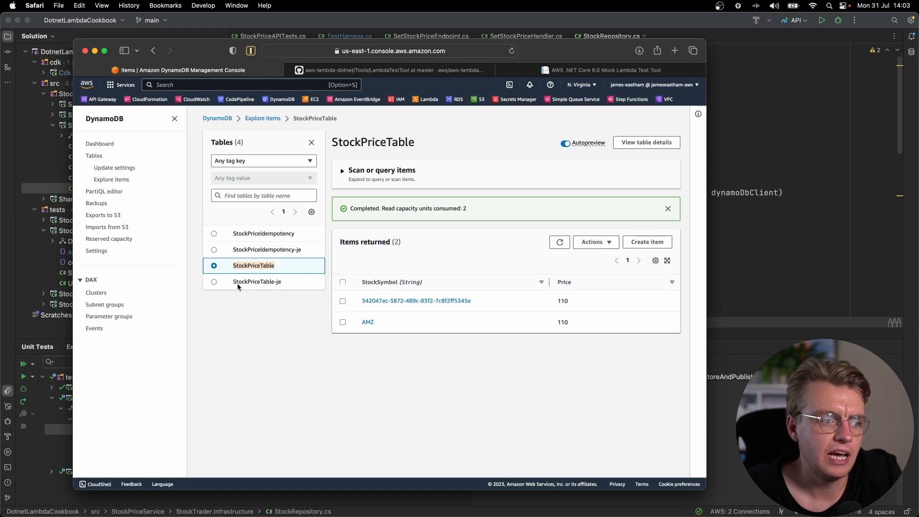
- Select StockPriceTable-je in Explore items to inspect its returned items
{"action": "left_click", "coordinate": [256, 282]}
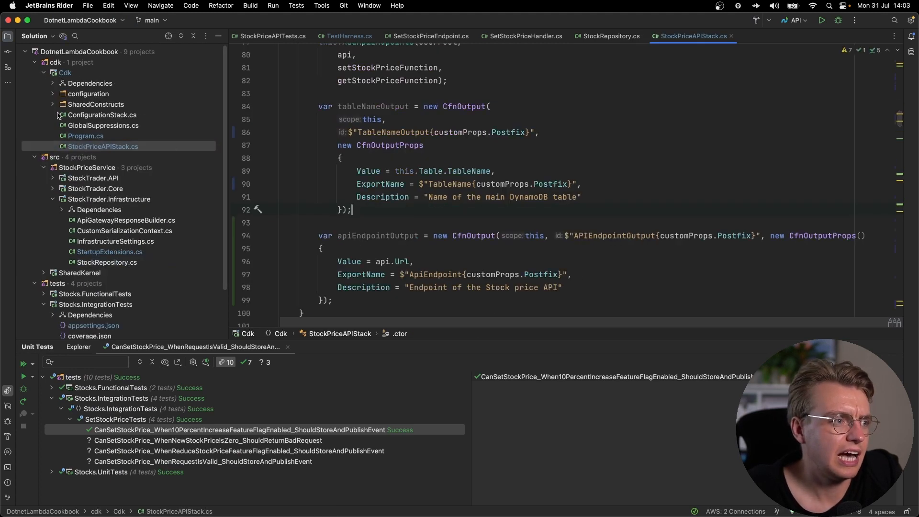
- Open the CDK Program.cs to review how the stacks apply the postfix
{"action": "left_click", "coordinate": [86, 136]}
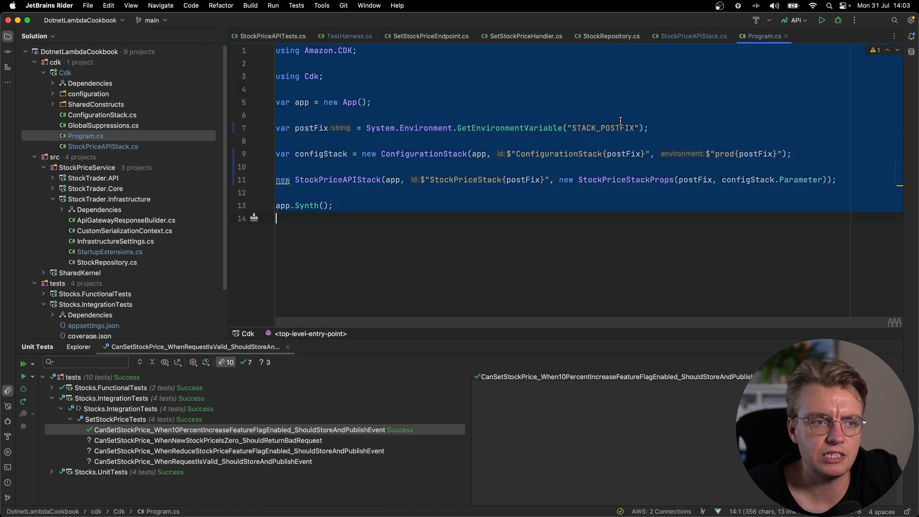
{"action": "double_click", "coordinate": [608, 128]}
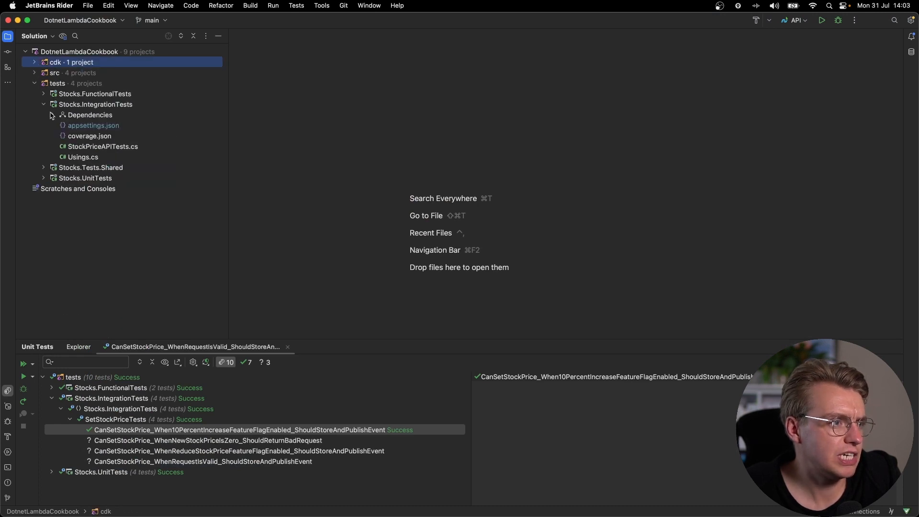
- Open the shared TestHarness.cs and scroll to where STACK_POSTFIX is read
{"action": "left_click", "coordinate": [43, 104]}
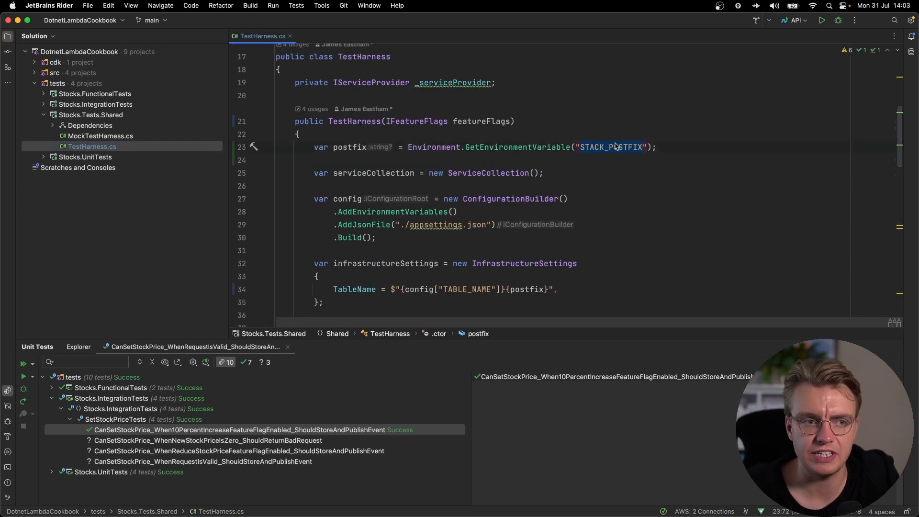
{"action": "scroll", "scroll_direction": "down", "scroll_amount": 3}
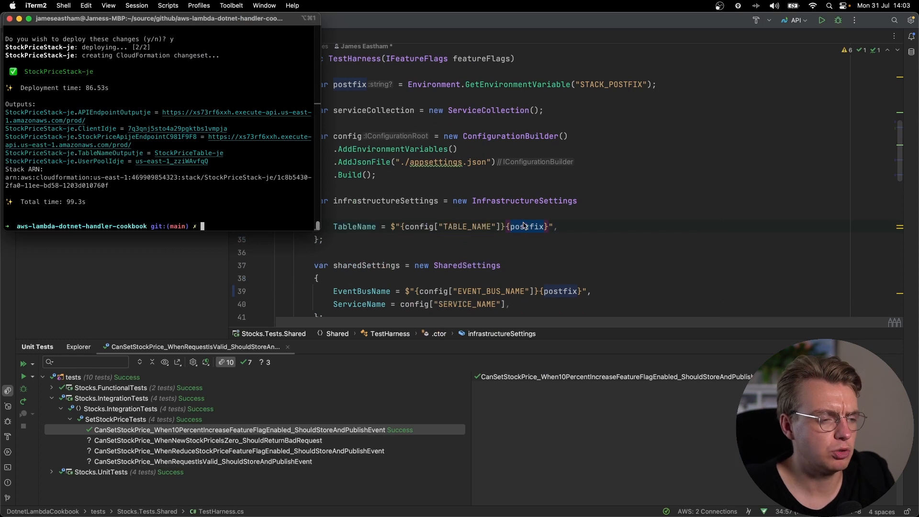
- Run 'dotnet test' from the tests/Stocks.IntegrationTests folder in iTerm2
{"action": "type", "text": "cd tests"}
{"action": "type", "text": "cd Stocks.IntegrationTests/"}
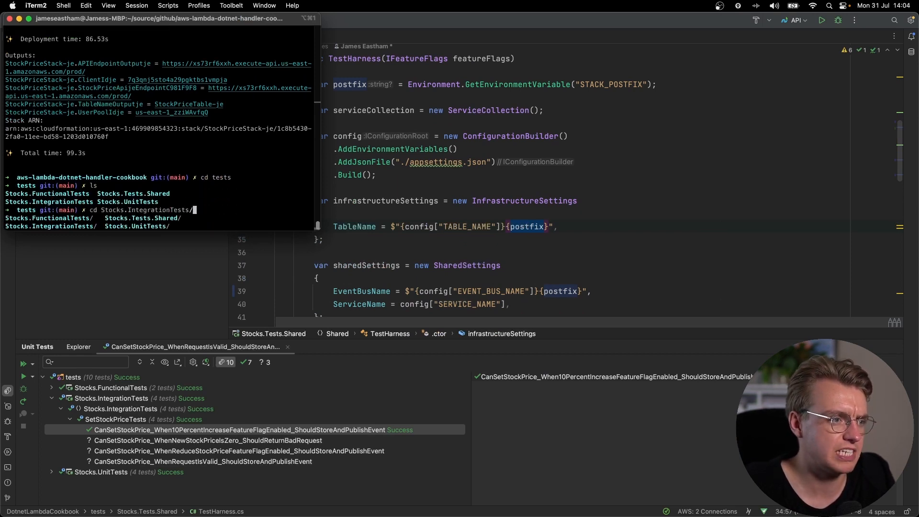
{"action": "type", "text": "dotnet test"}
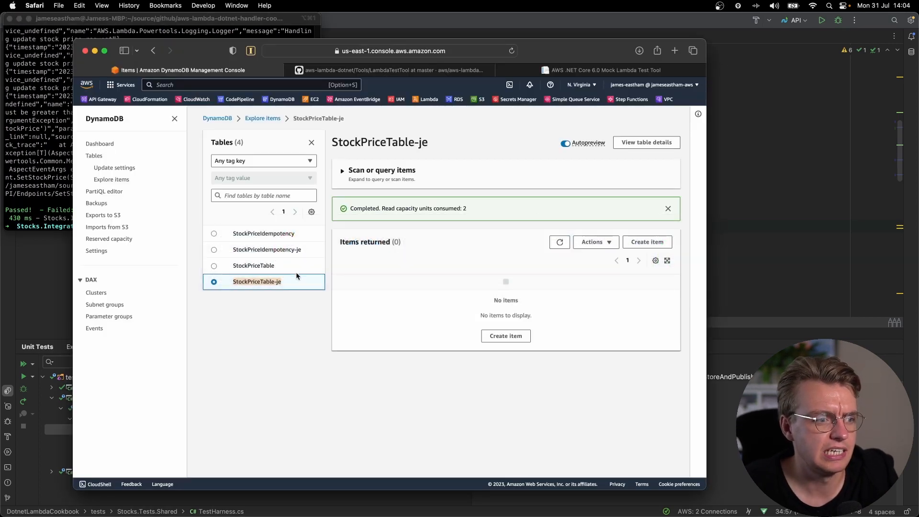
- Refresh StockPriceTable-je's items to show AMZ priced 50, then return to Rider
{"action": "left_click", "coordinate": [560, 241]}
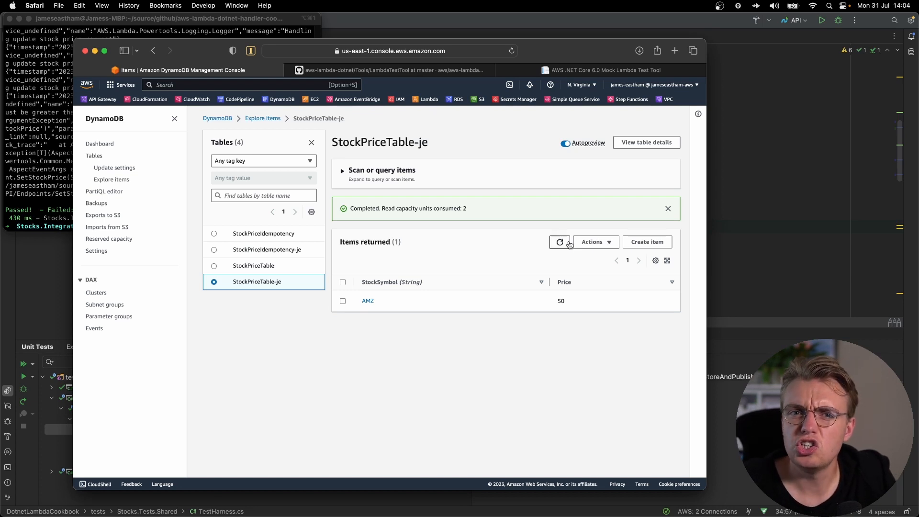
{"action": "key", "text": "cmd+tab"}
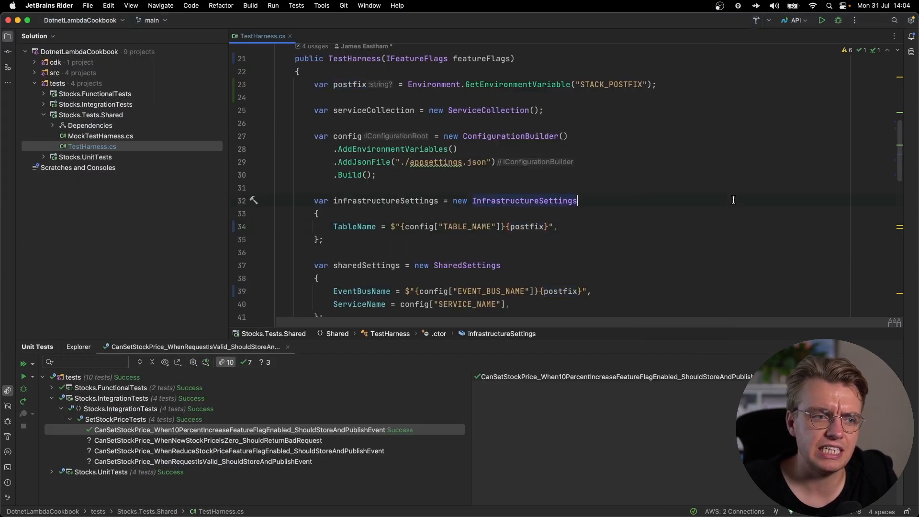